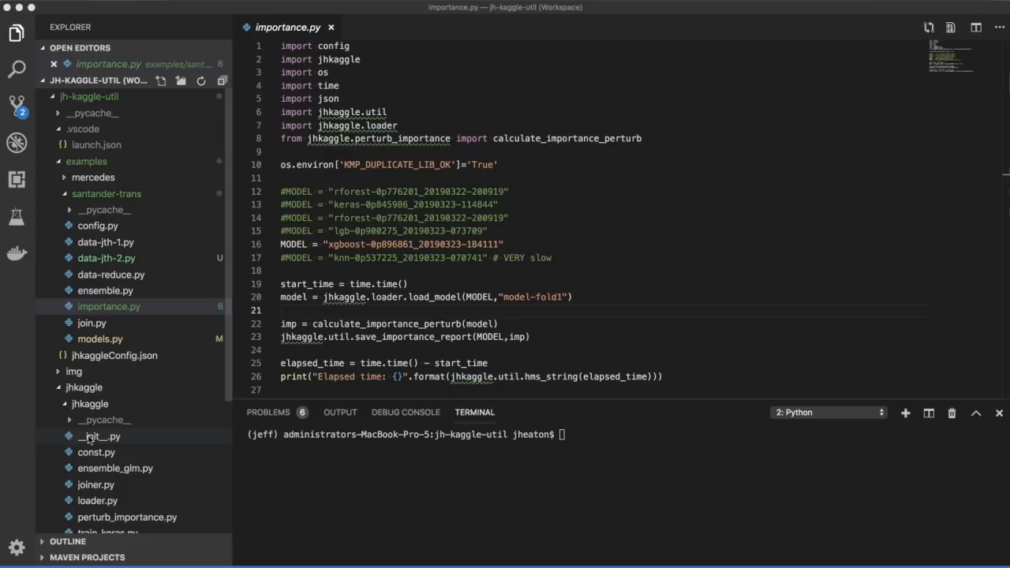
{"action": "mouse_move", "coordinate": [109, 306]}
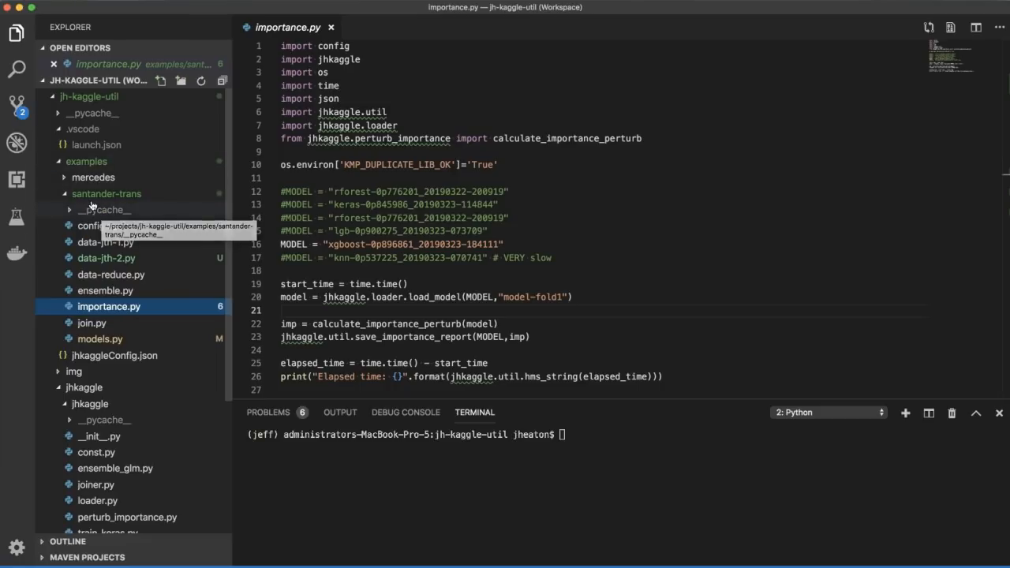
{"action": "mouse_move", "coordinate": [93, 209]}
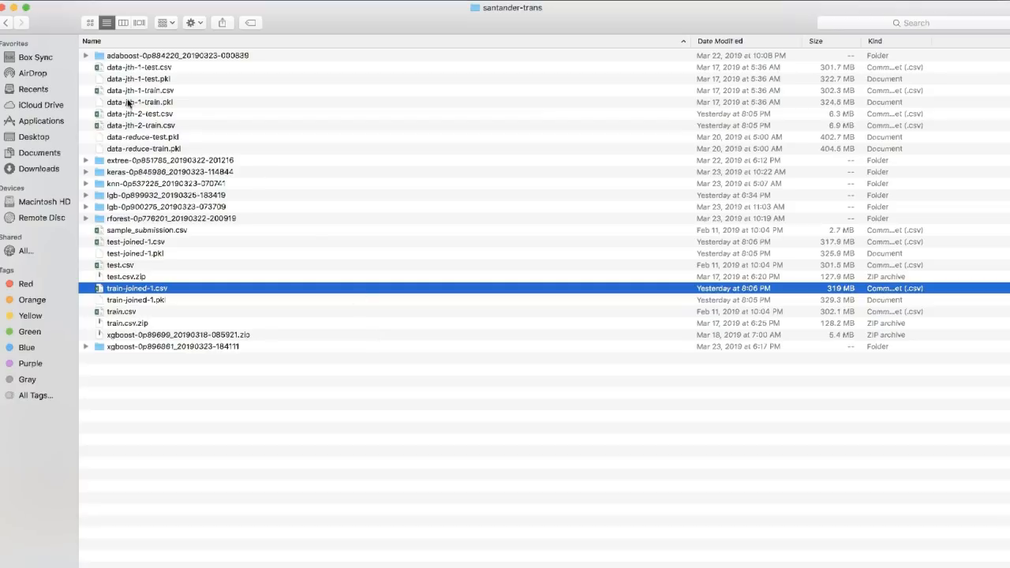
{"action": "mouse_move", "coordinate": [162, 143]}
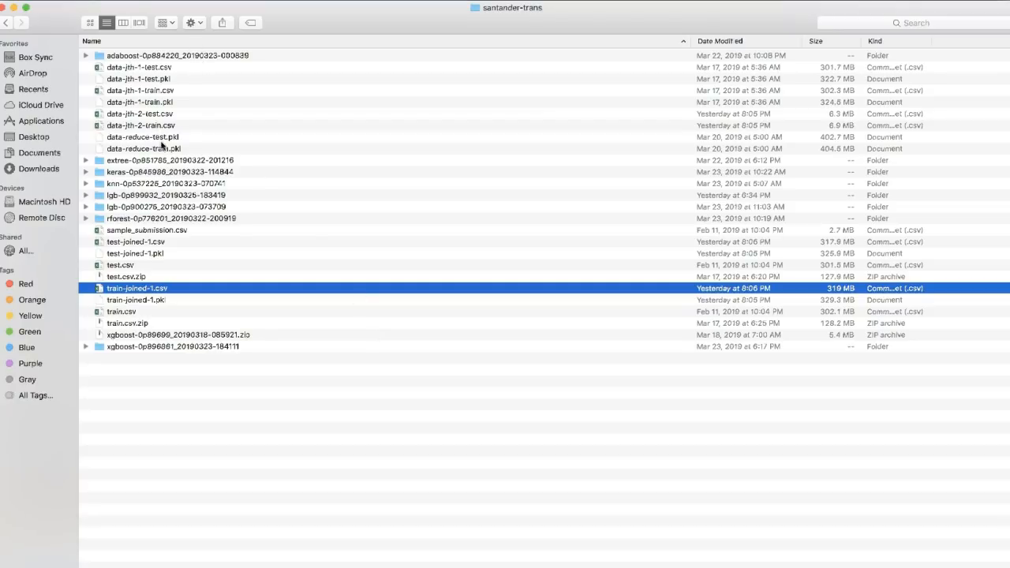
{"action": "mouse_move", "coordinate": [166, 136]}
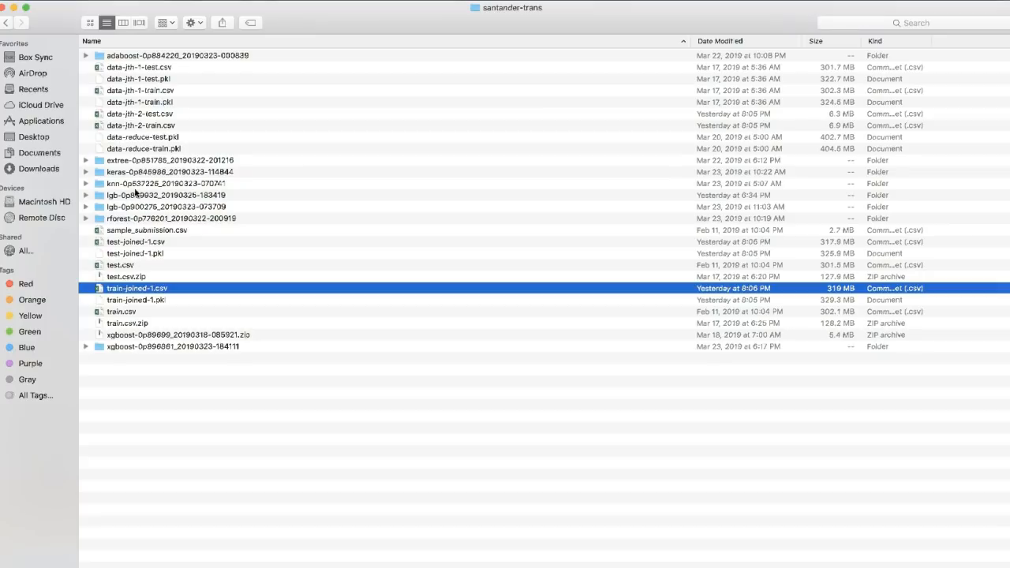
{"action": "mouse_move", "coordinate": [135, 198]}
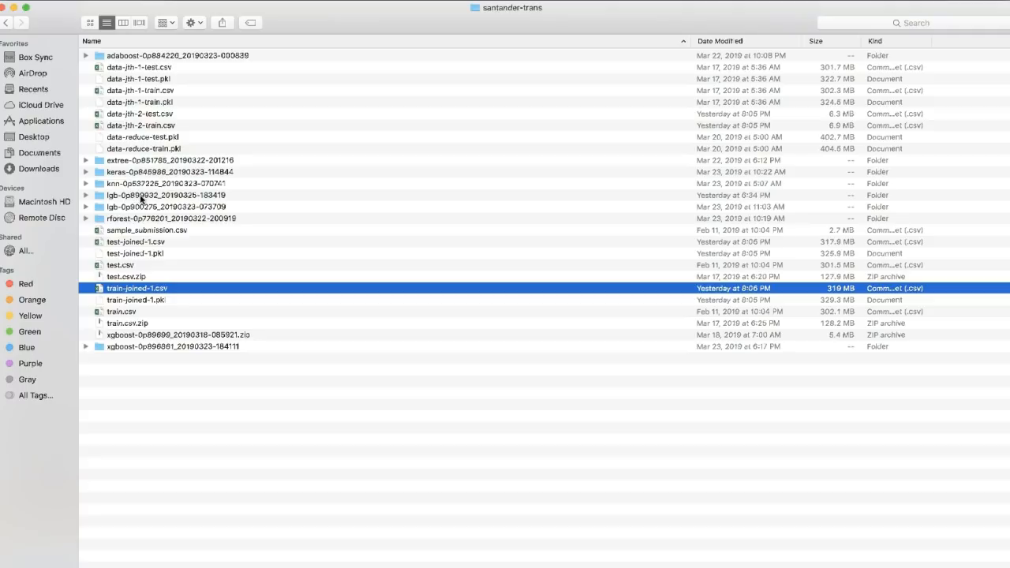
{"action": "left_click", "coordinate": [162, 195]}
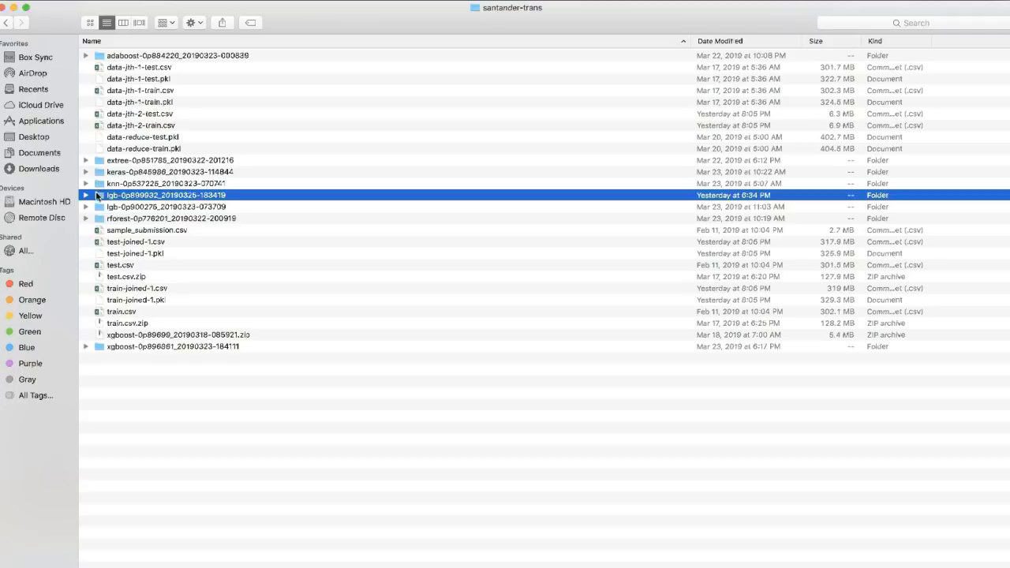
{"action": "mouse_move", "coordinate": [142, 195]}
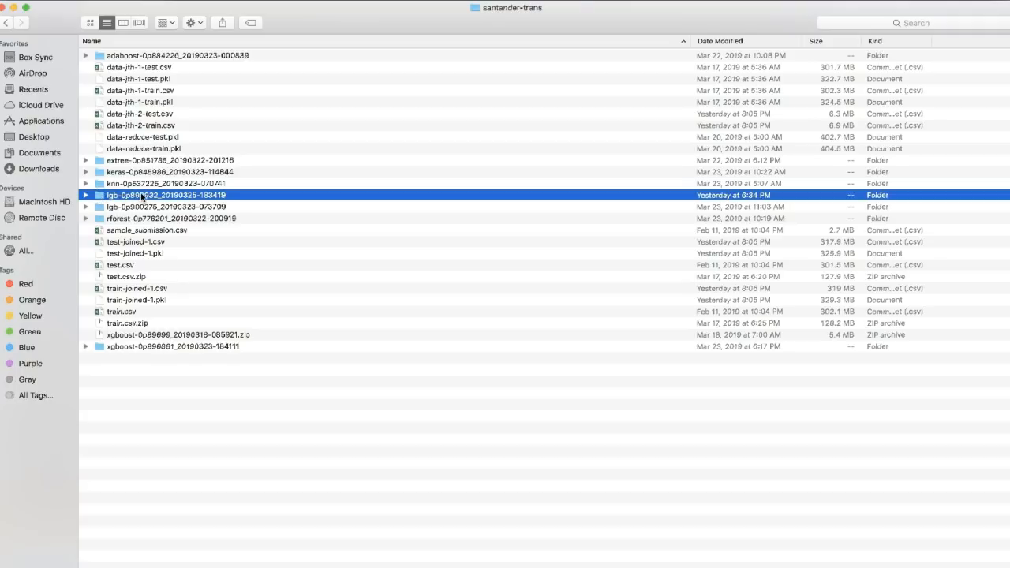
{"action": "mouse_move", "coordinate": [109, 200]}
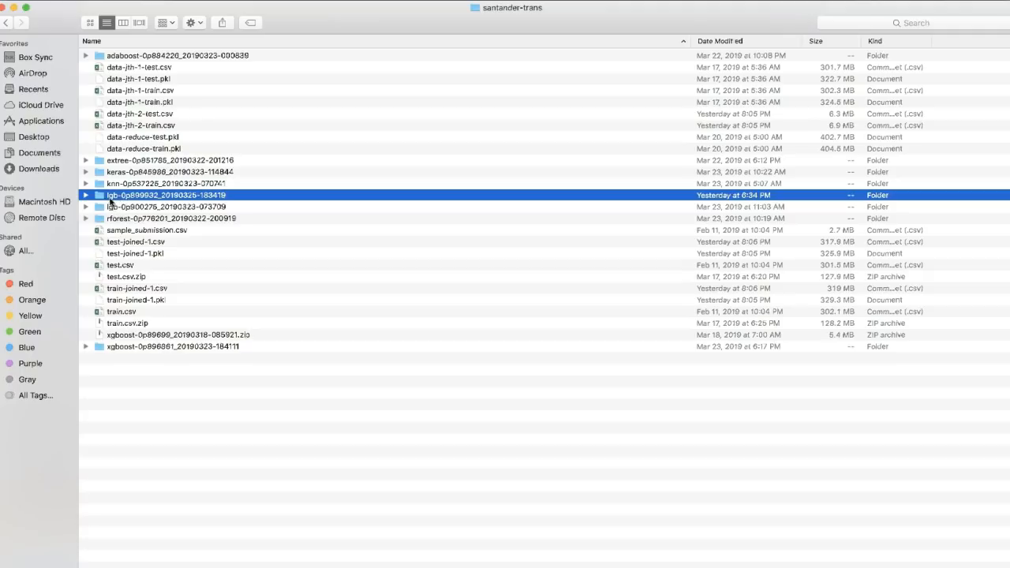
{"action": "mouse_move", "coordinate": [138, 200]}
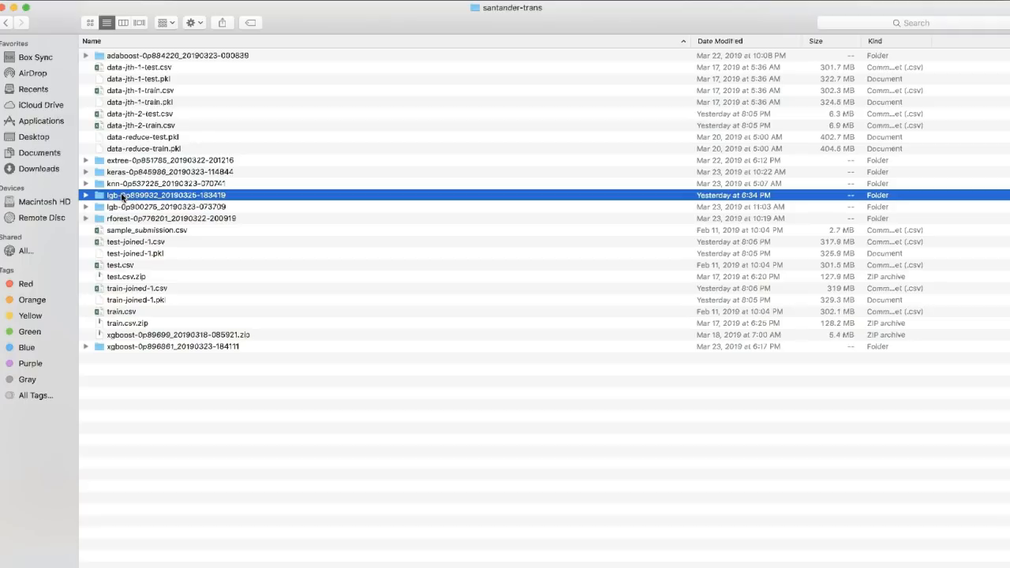
{"action": "mouse_move", "coordinate": [100, 207]}
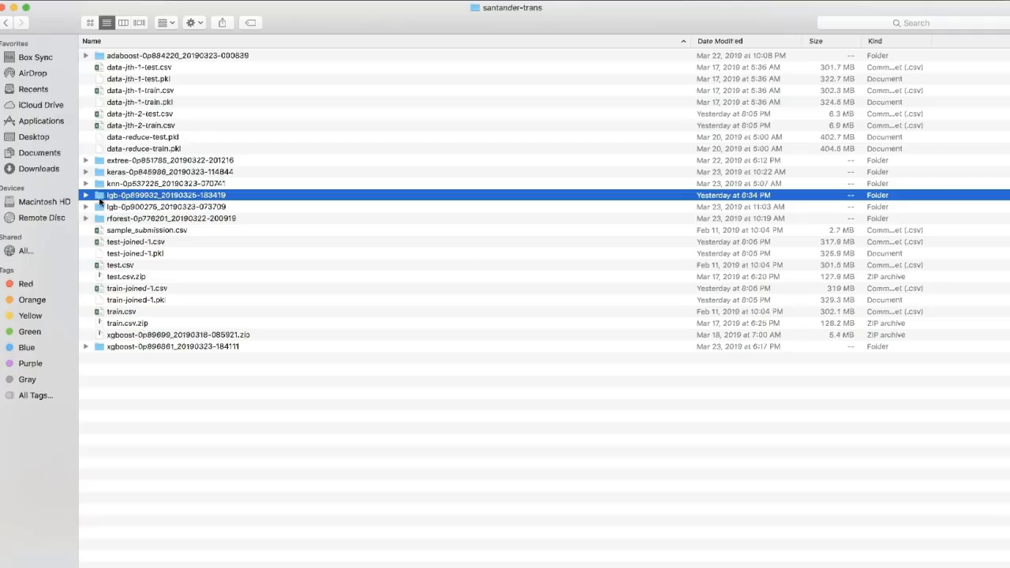
{"action": "double_click", "coordinate": [165, 195]}
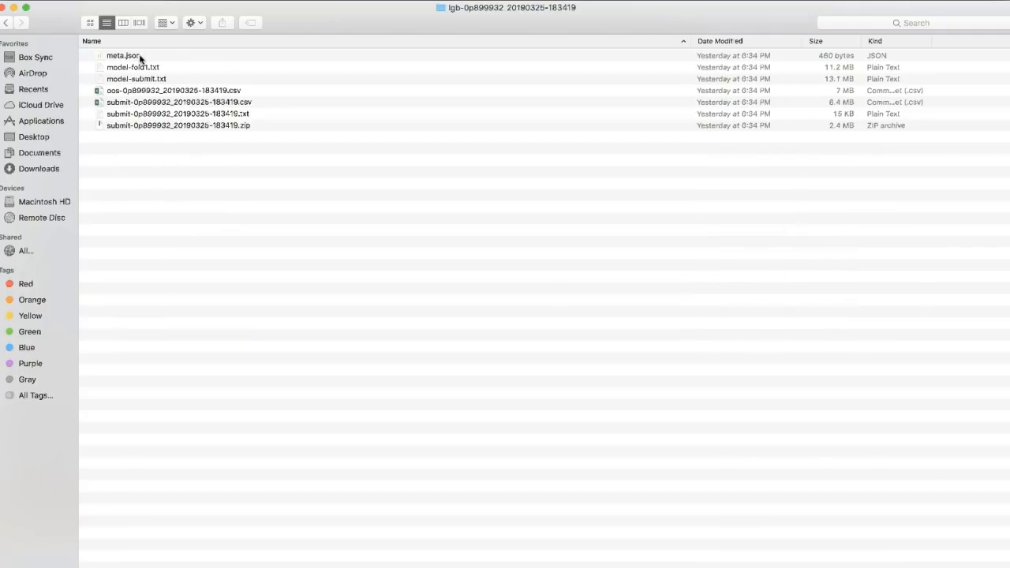
{"action": "mouse_move", "coordinate": [151, 69]}
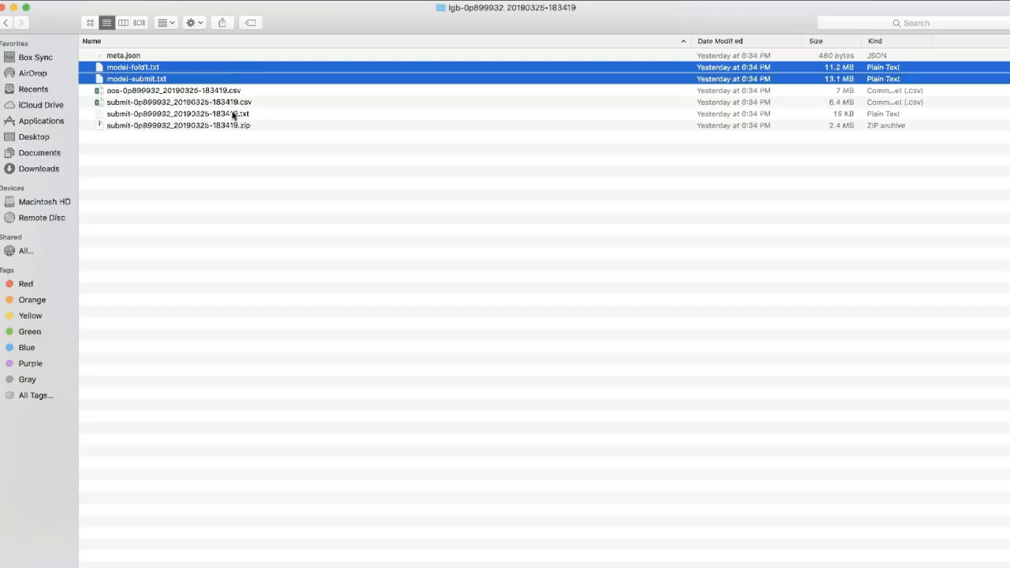
Step: Open the submit-0p899932_20190325-183419.txt report listing OOS score, parameters and columns
{"action": "left_click", "coordinate": [189, 114]}
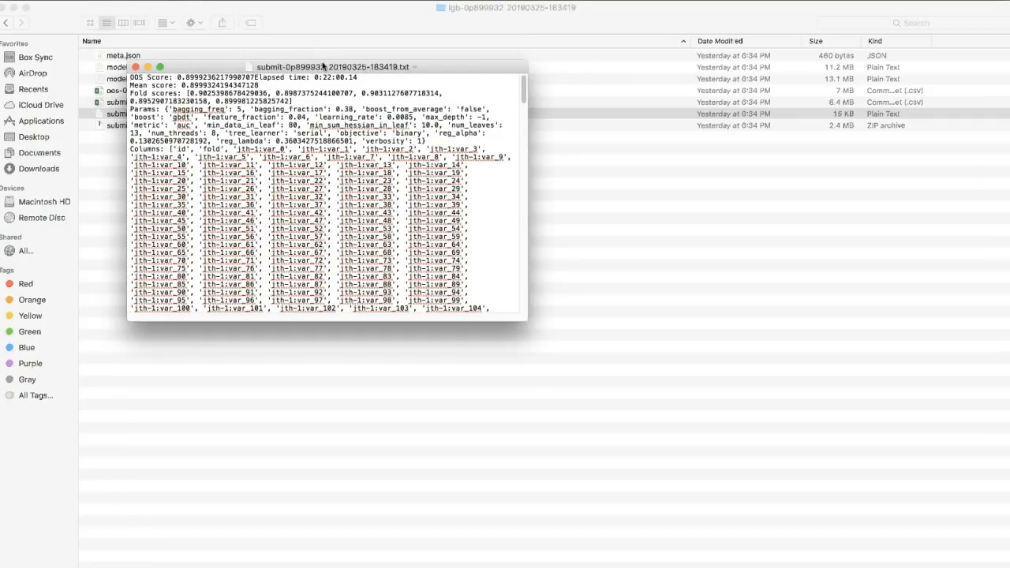
Step: Enlarge the report window and highlight the top feature importance score 1.0
{"action": "left_click_drag", "start_coordinate": [331, 67], "coordinate": [292, 21]}
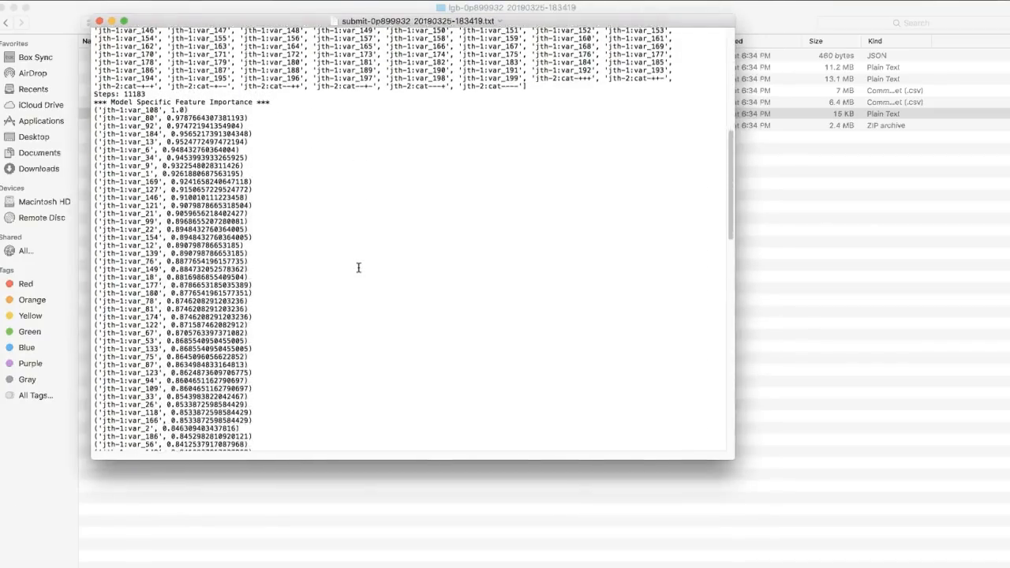
{"action": "scroll", "scroll_direction": "down", "scroll_amount": 3}
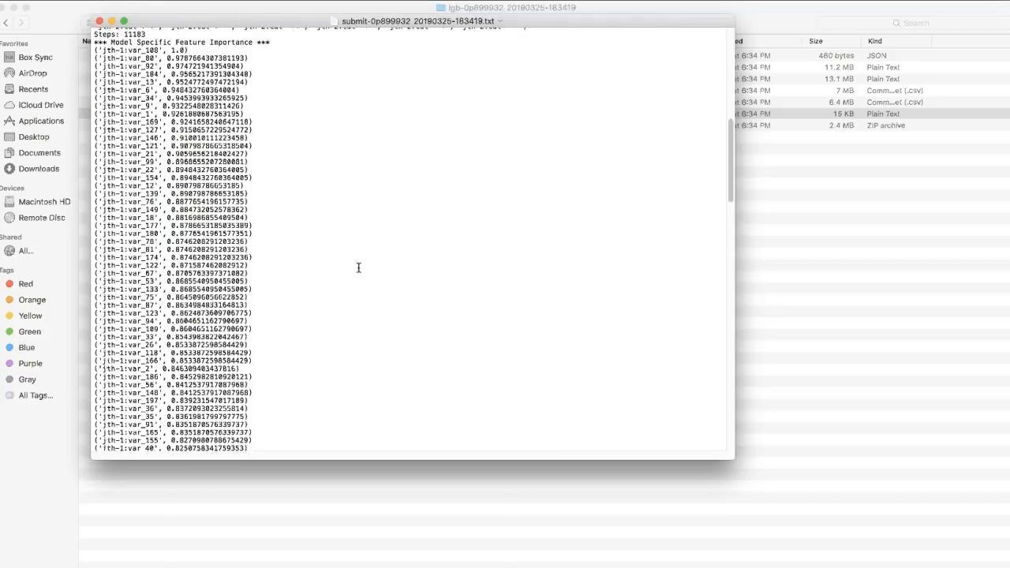
{"action": "scroll", "scroll_direction": "up", "scroll_amount": 3}
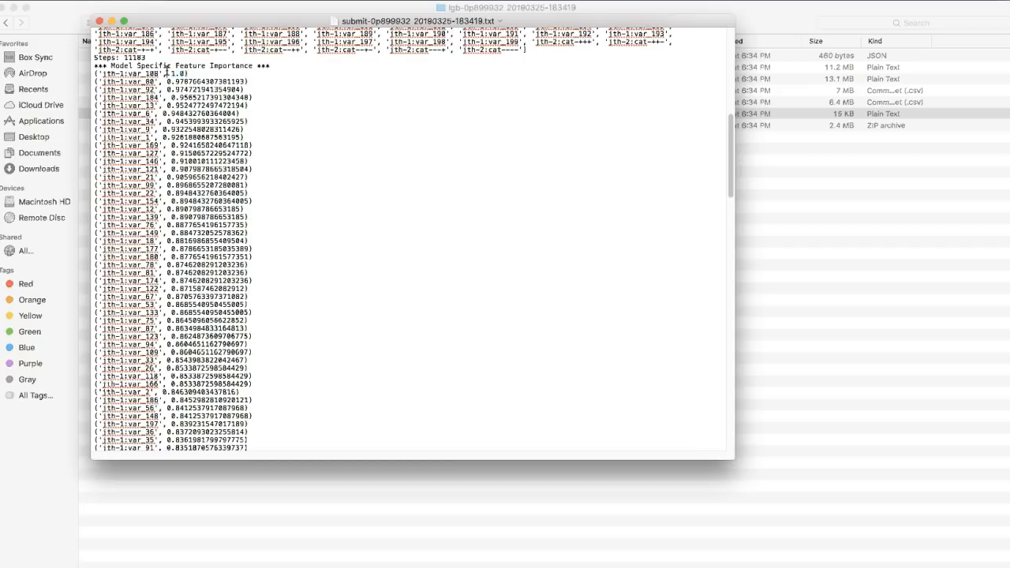
{"action": "double_click", "coordinate": [168, 89]}
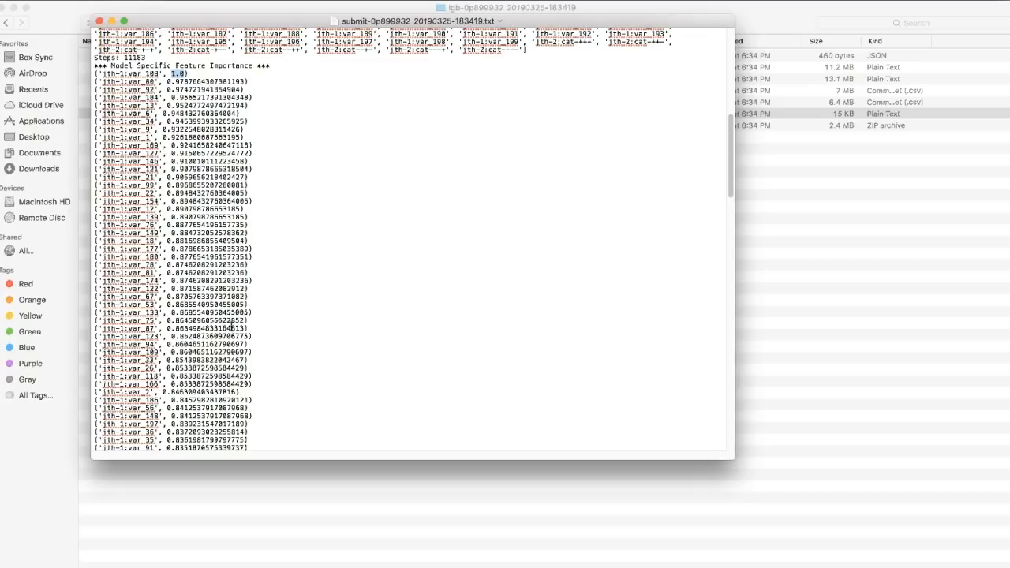
Step: Review the Model Specific Feature Importance list down to the low-ranked jth-2:cat rows, then return to the editor
{"action": "scroll", "scroll_direction": "down", "scroll_amount": 3}
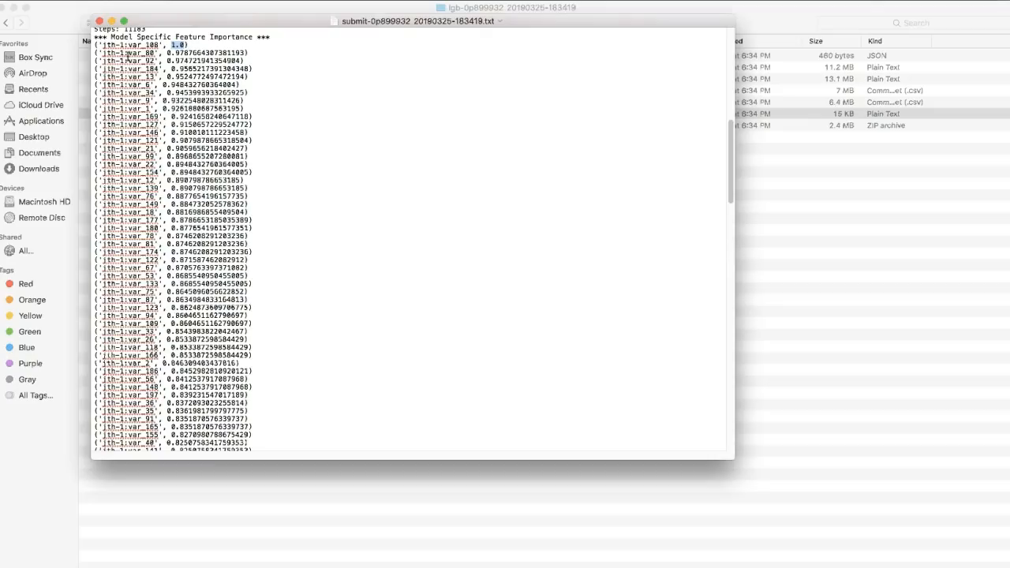
{"action": "scroll", "scroll_direction": "down", "scroll_amount": 3}
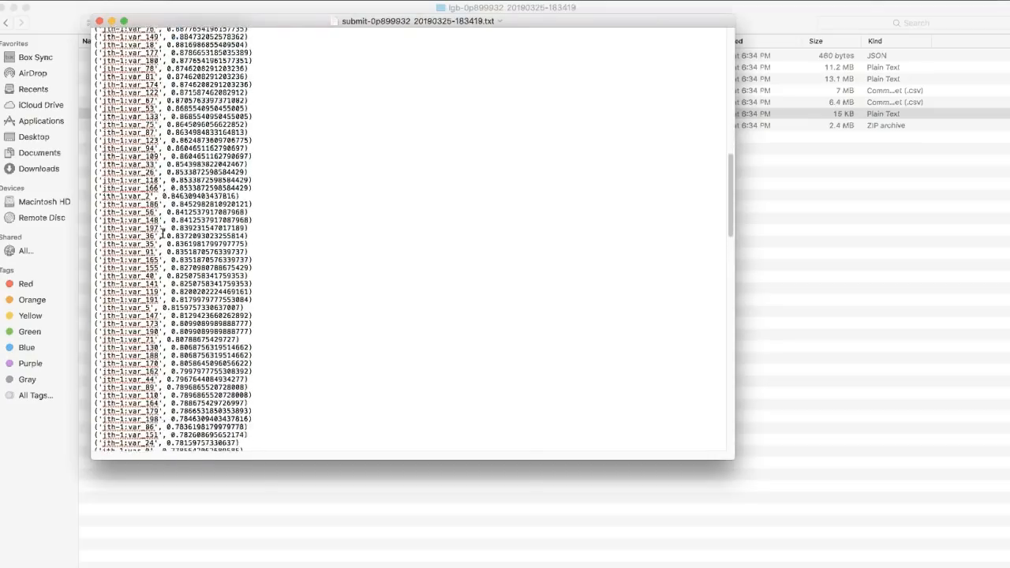
{"action": "scroll", "scroll_direction": "down", "scroll_amount": 3}
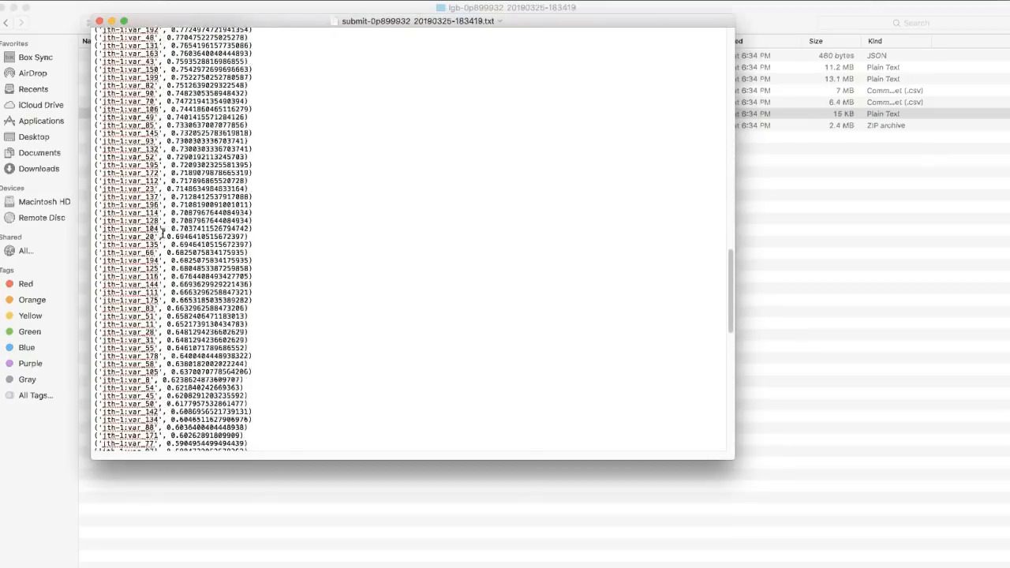
{"action": "scroll", "scroll_direction": "down", "scroll_amount": 3}
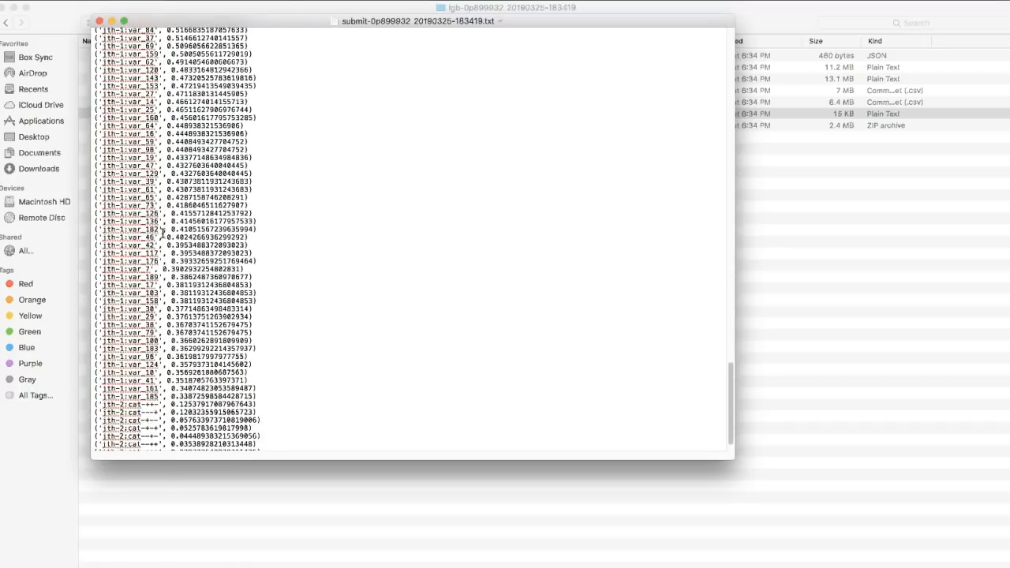
{"action": "scroll", "scroll_direction": "down", "scroll_amount": 3}
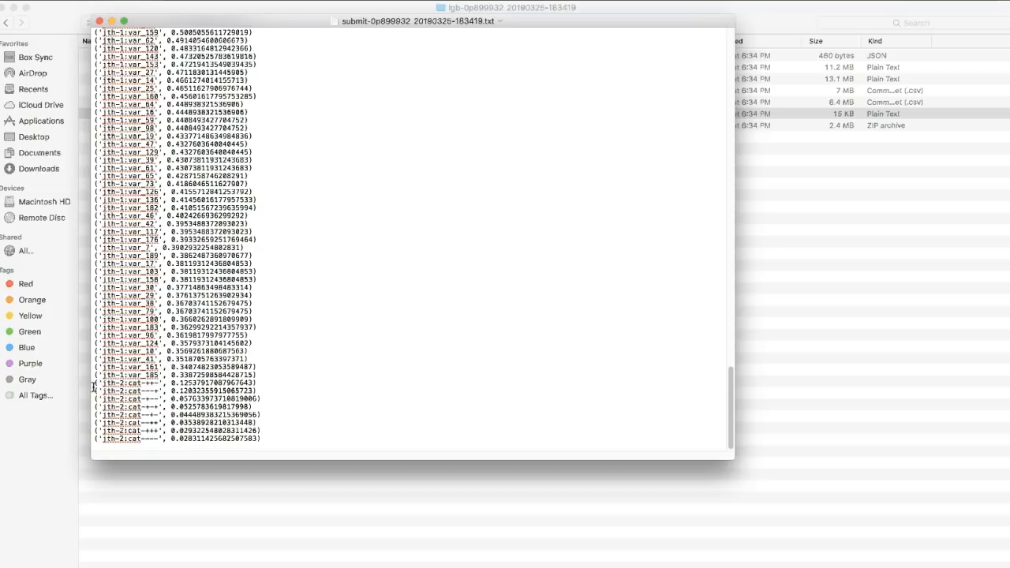
{"action": "double_click", "coordinate": [130, 393]}
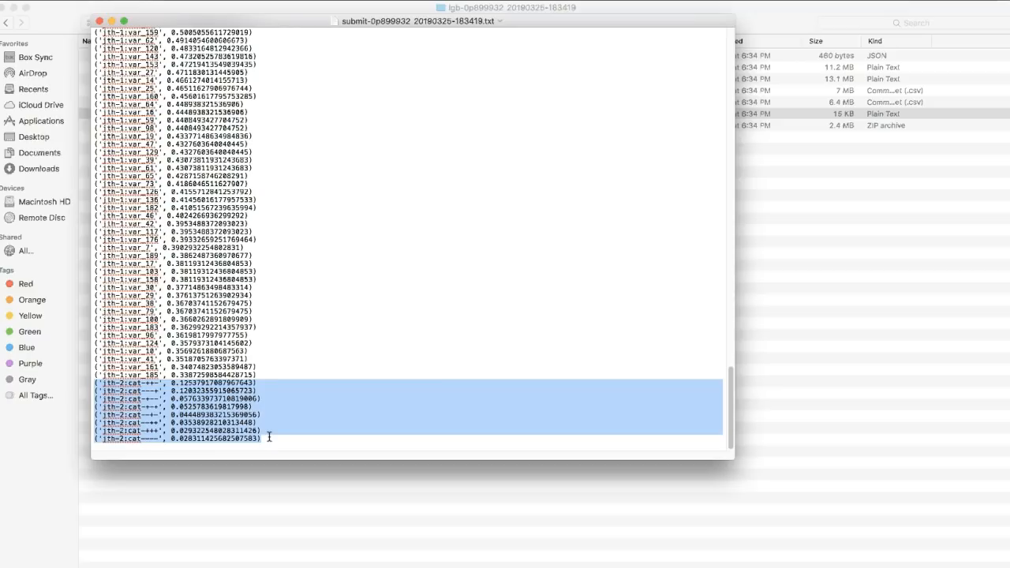
{"action": "mouse_move", "coordinate": [255, 122]}
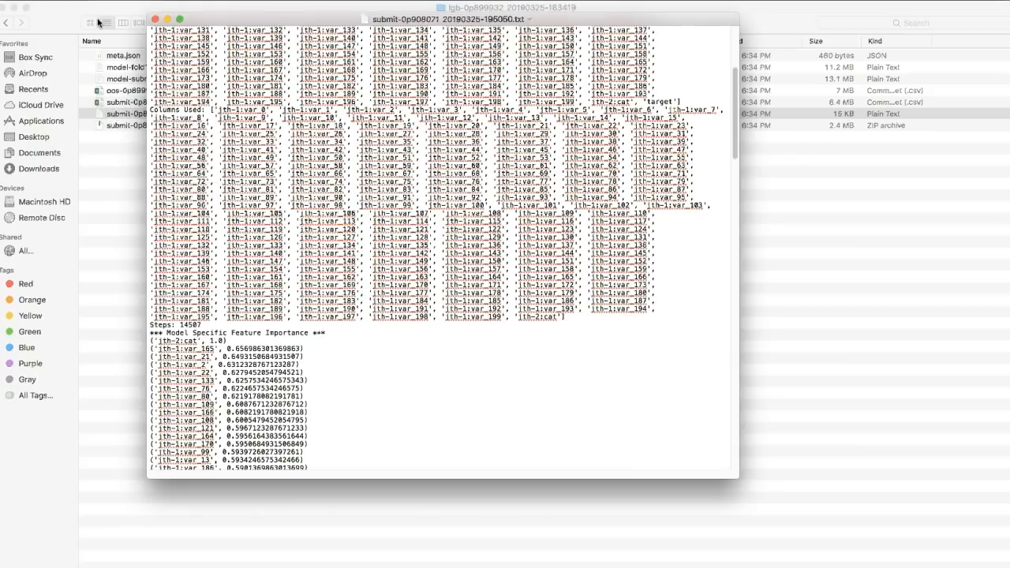
{"action": "left_click", "coordinate": [160, 19]}
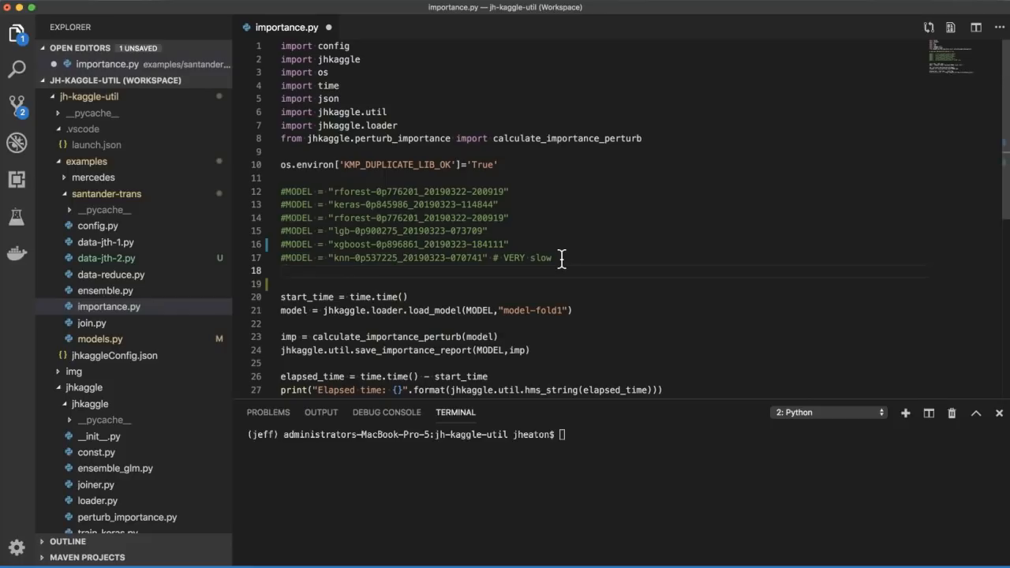
{"action": "type", "text": "MODEL = \"\""}
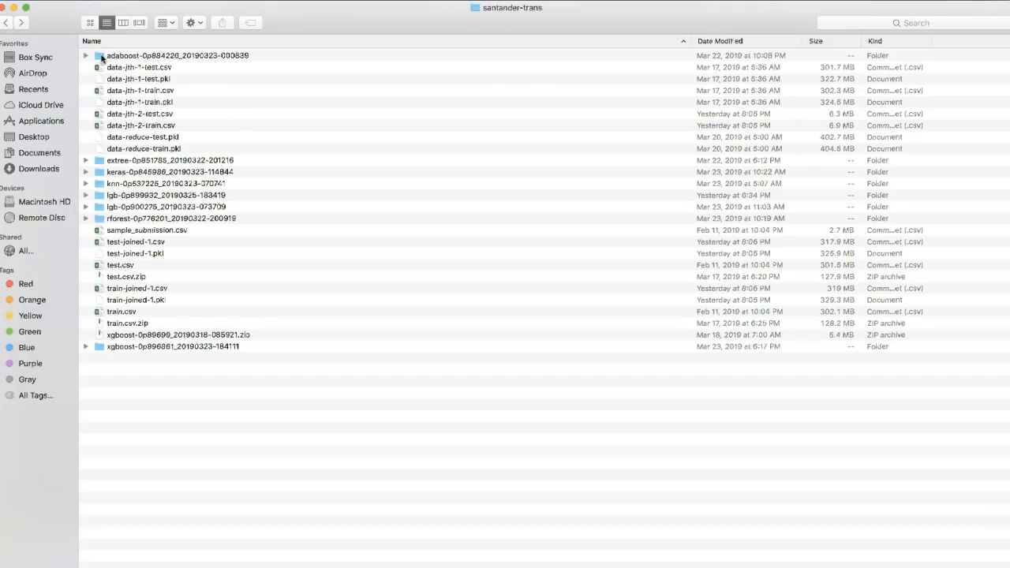
{"action": "mouse_move", "coordinate": [180, 203]}
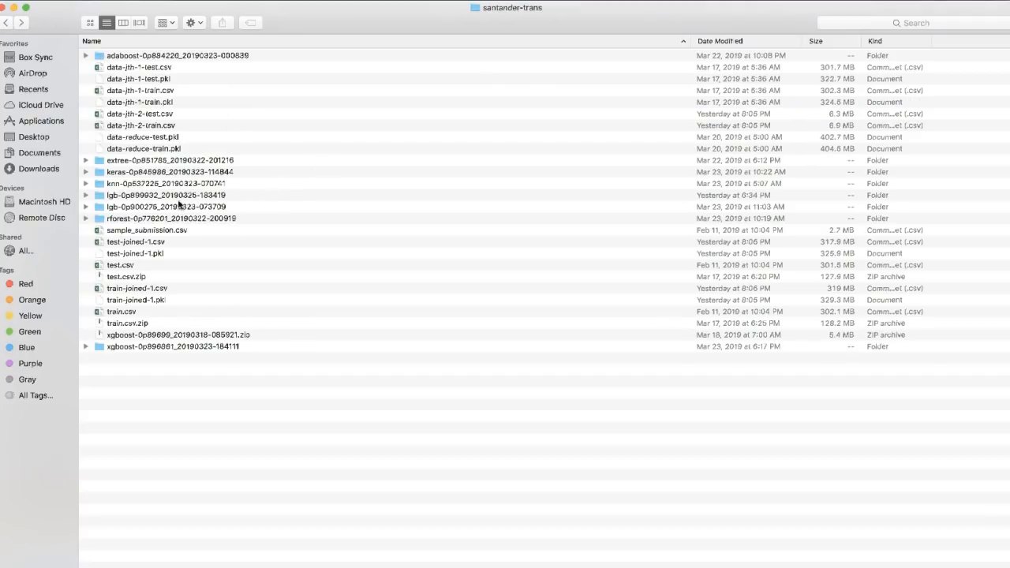
{"action": "left_click", "coordinate": [166, 195]}
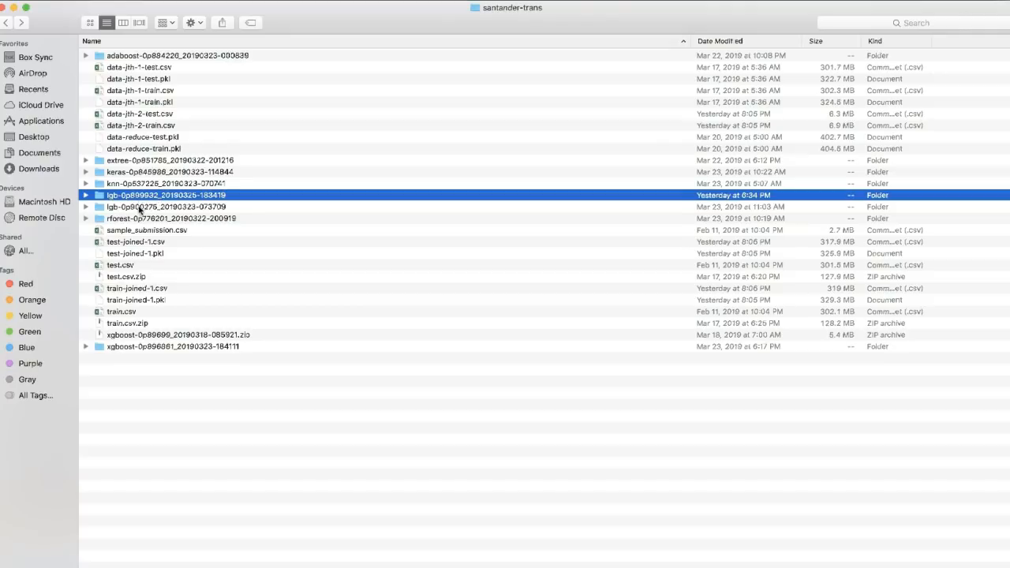
{"action": "mouse_move", "coordinate": [135, 215]}
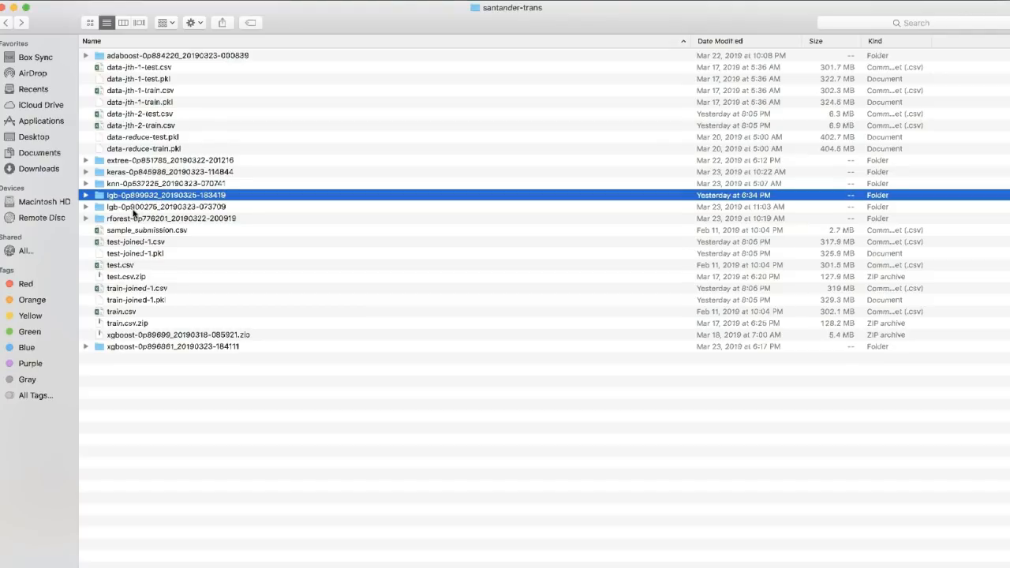
{"action": "mouse_move", "coordinate": [139, 198]}
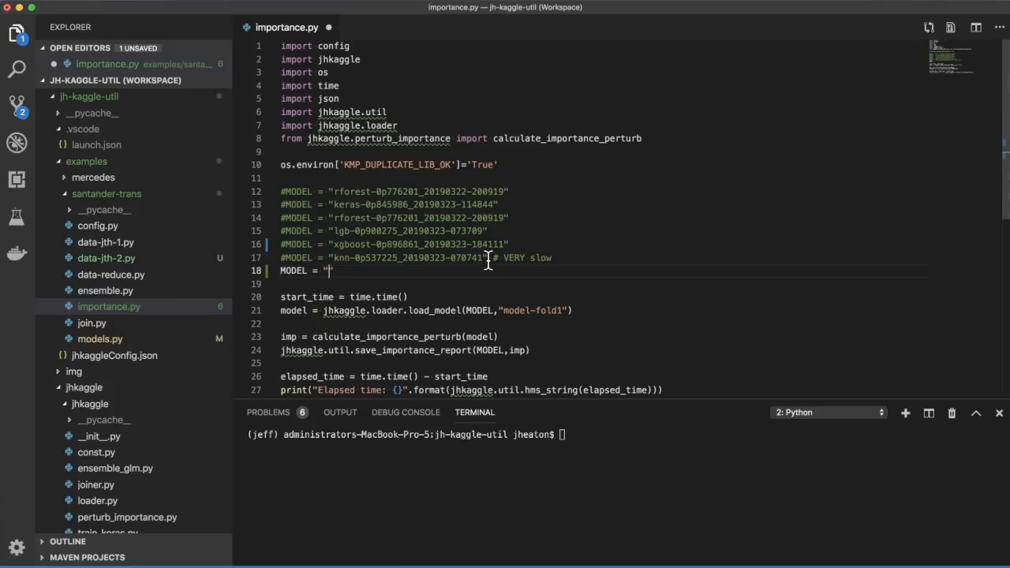
{"action": "type", "text": "lgb-0p899932_20190325-183419"}
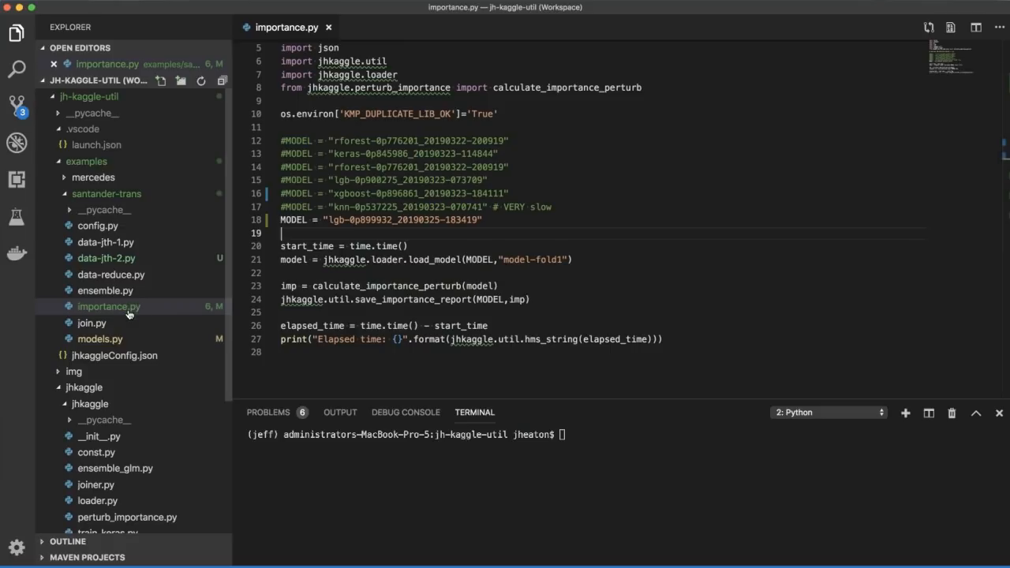
Step: Run importance.py in the terminal via the Explorer context menu
{"action": "right_click", "coordinate": [109, 306]}
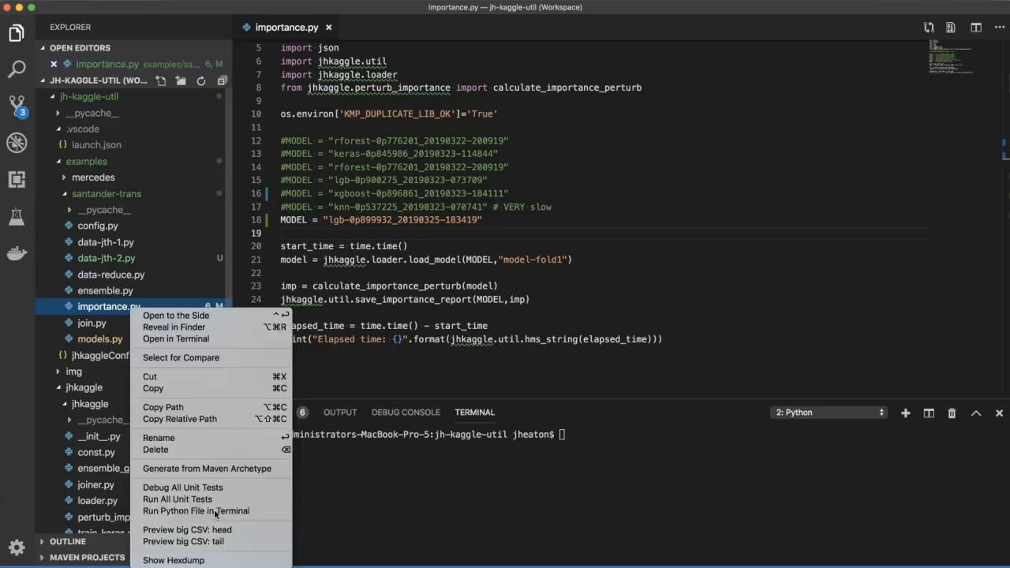
{"action": "left_click", "coordinate": [195, 511]}
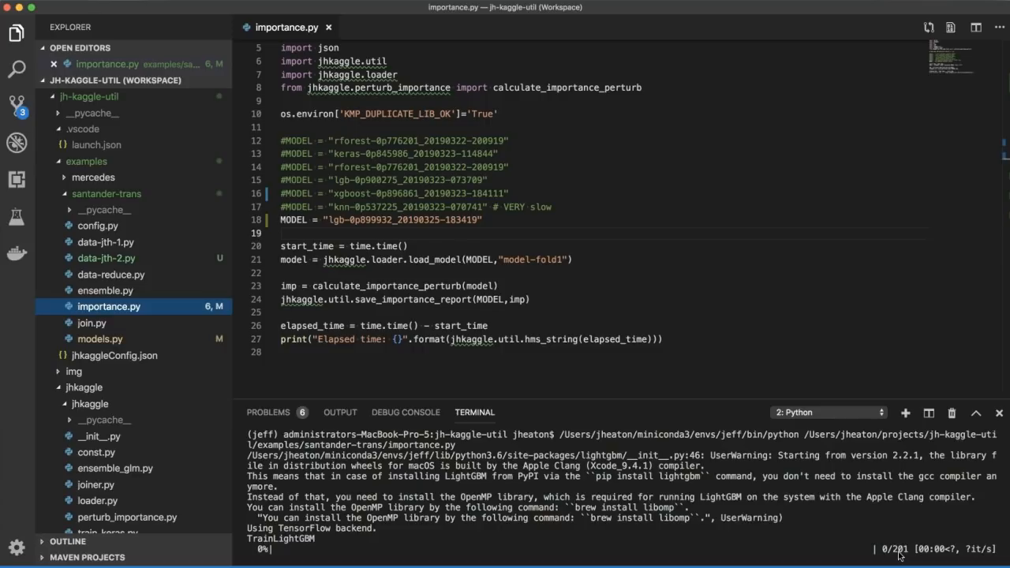
{"action": "mouse_move", "coordinate": [827, 553]}
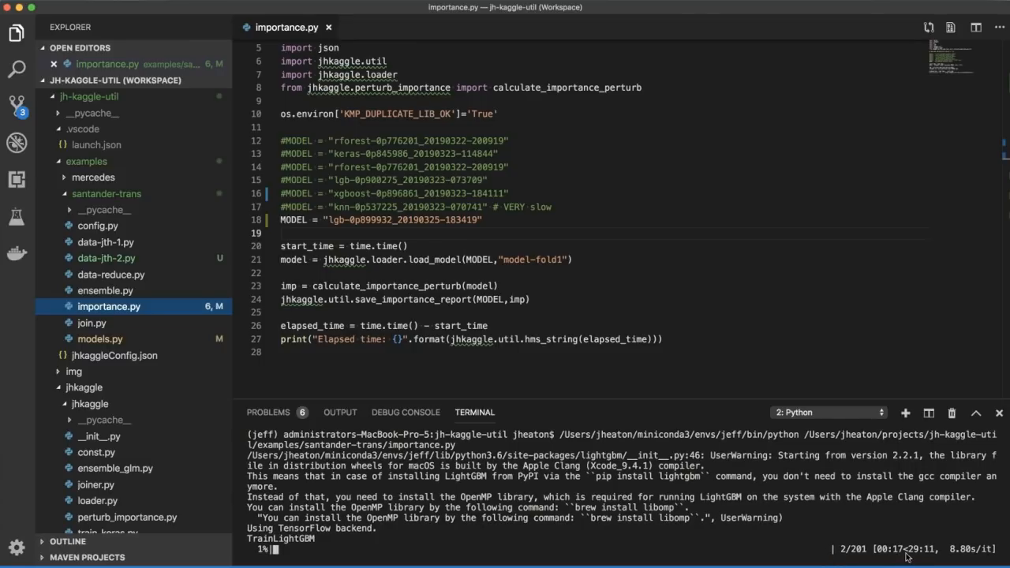
{"action": "mouse_move", "coordinate": [909, 551]}
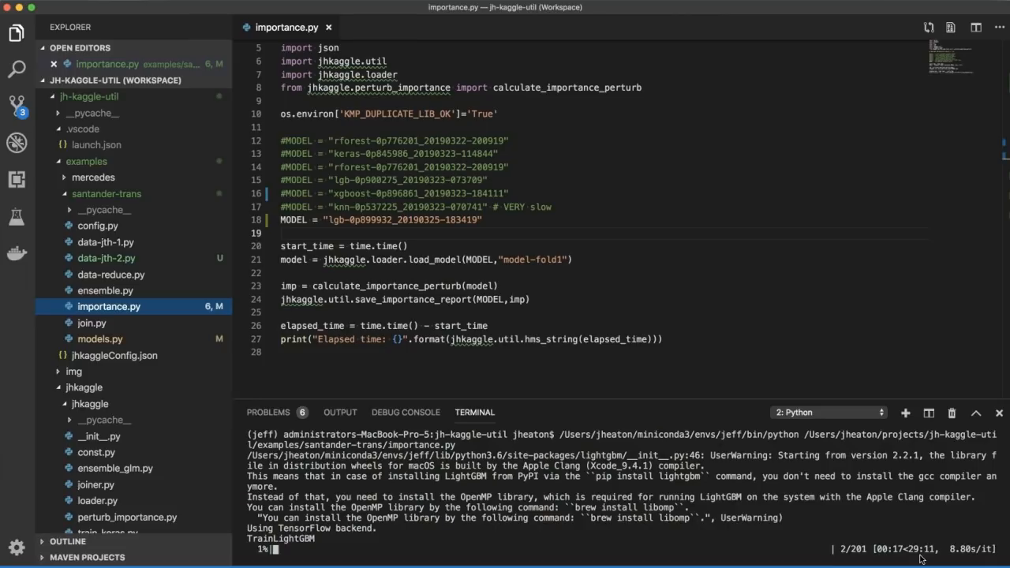
{"action": "mouse_move", "coordinate": [922, 561]}
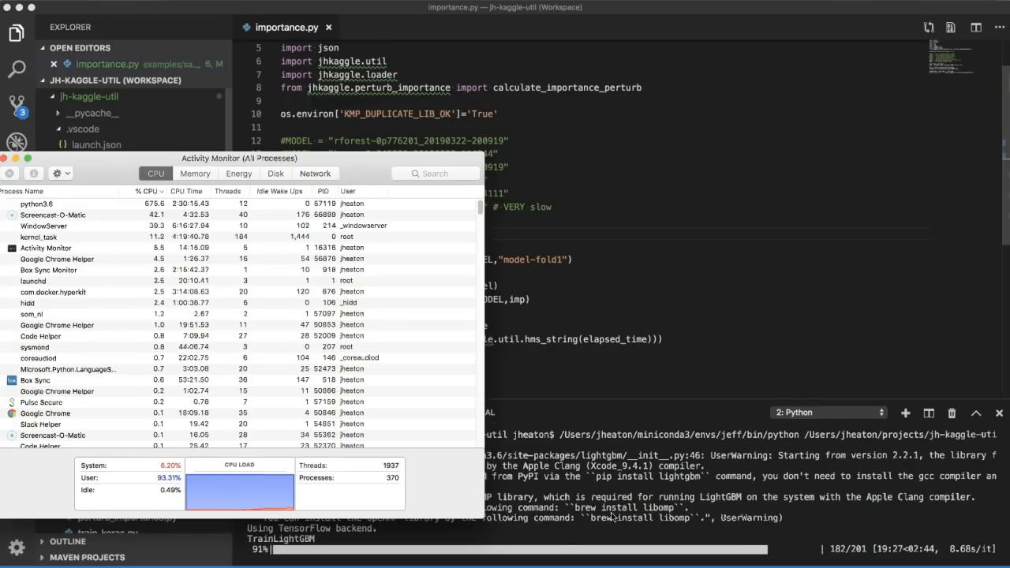
{"action": "mouse_move", "coordinate": [844, 543]}
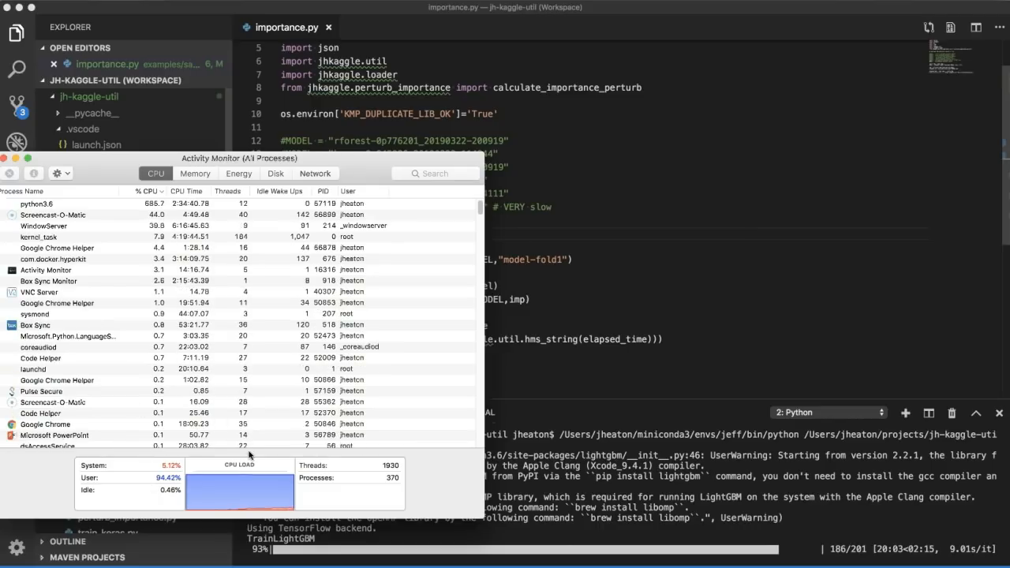
{"action": "mouse_move", "coordinate": [196, 504]}
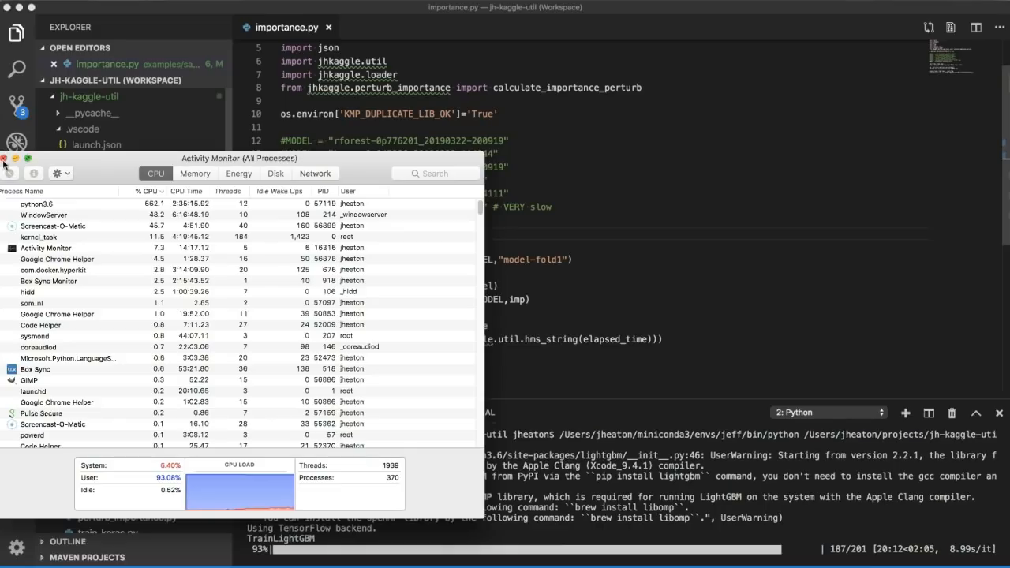
Step: Close Activity Monitor and open the new peturb.csv from the lgb model folder
{"action": "left_click", "coordinate": [7, 161]}
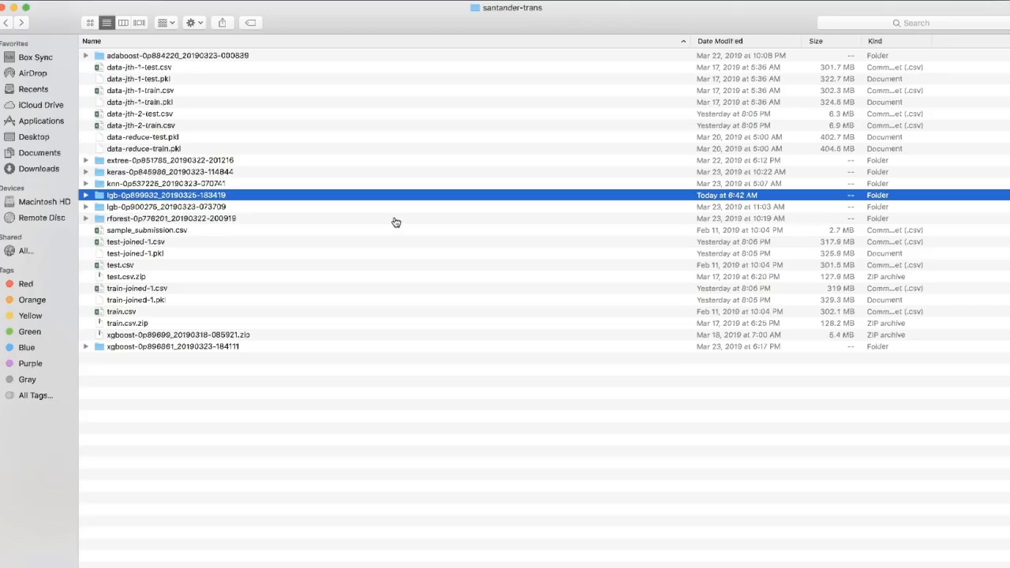
{"action": "mouse_move", "coordinate": [136, 195]}
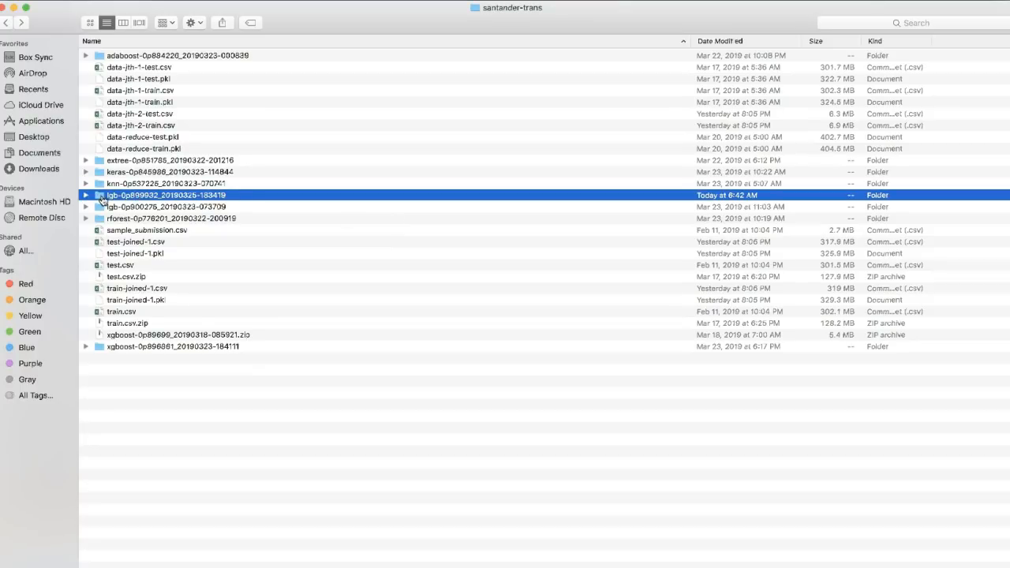
{"action": "double_click", "coordinate": [166, 195]}
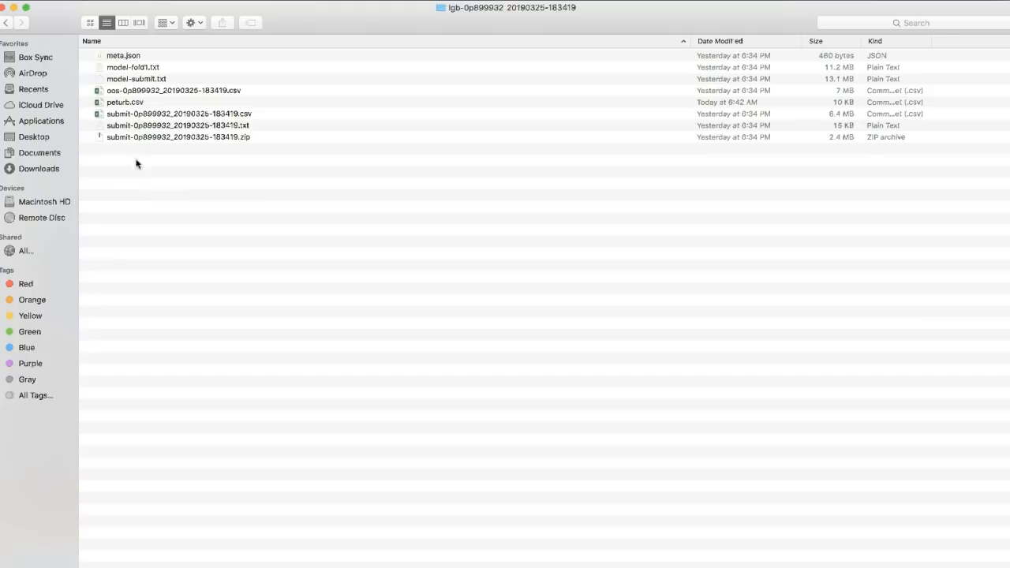
{"action": "left_click", "coordinate": [124, 104]}
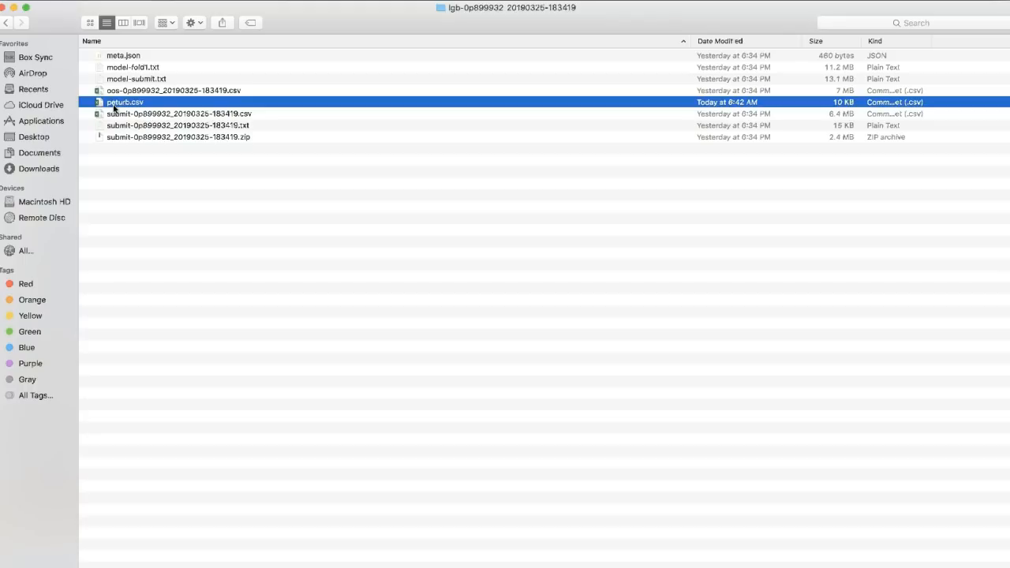
{"action": "double_click", "coordinate": [123, 102]}
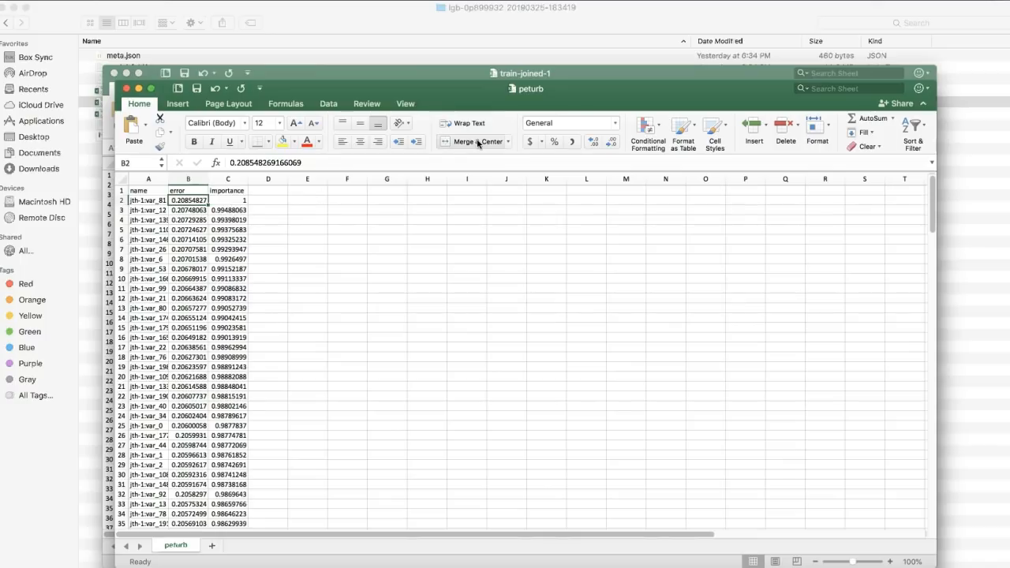
{"action": "mouse_move", "coordinate": [478, 147]}
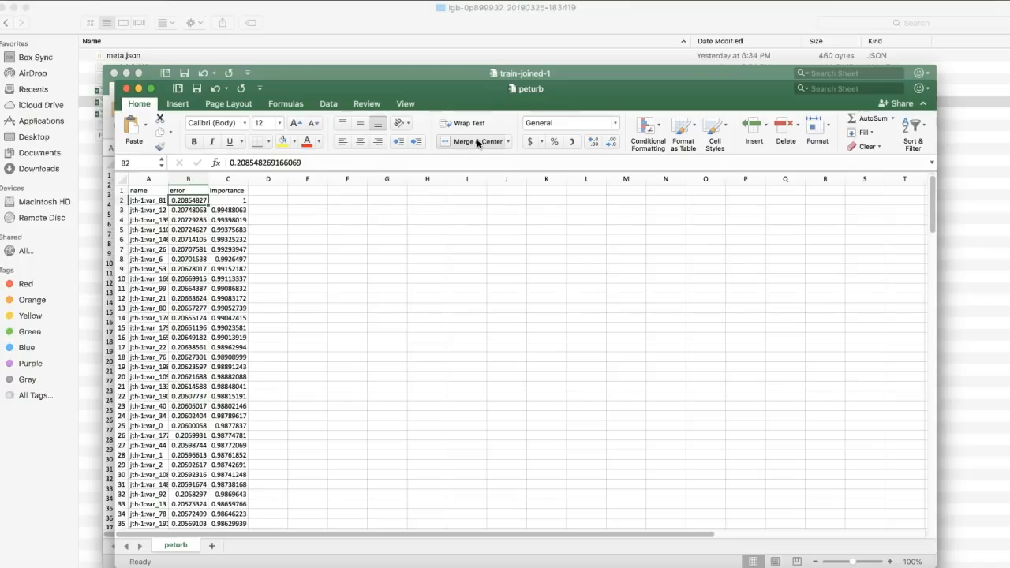
Step: Inspect the top-ranked features and their importance values in cells A2, A3 and C2
{"action": "left_click", "coordinate": [228, 199]}
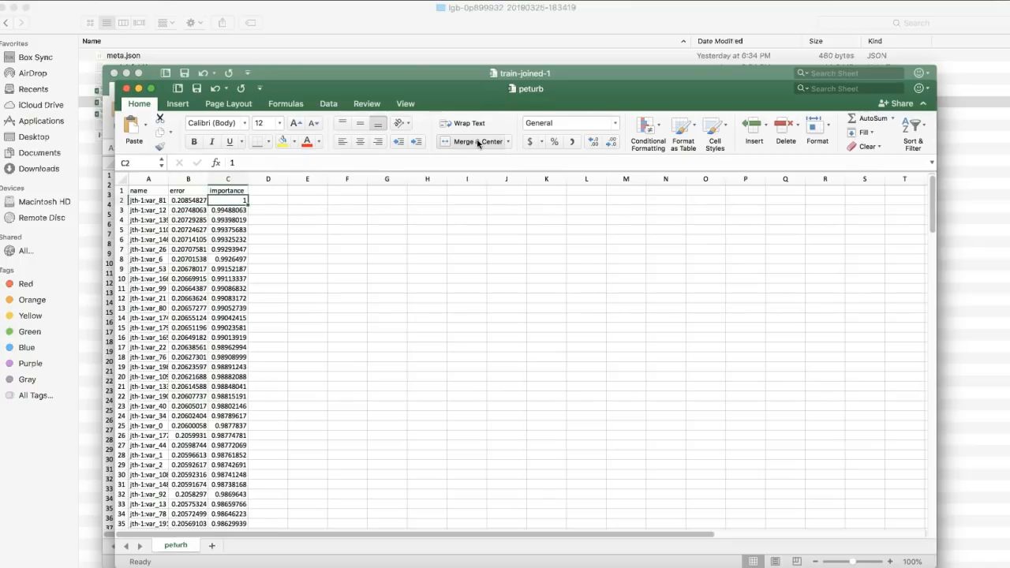
{"action": "left_click", "coordinate": [149, 200]}
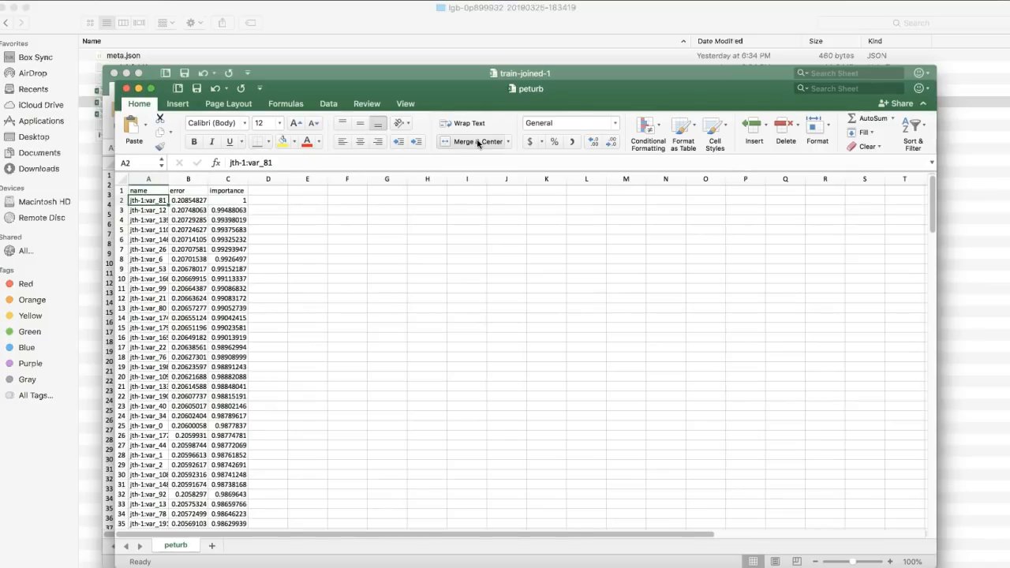
{"action": "left_click", "coordinate": [148, 210]}
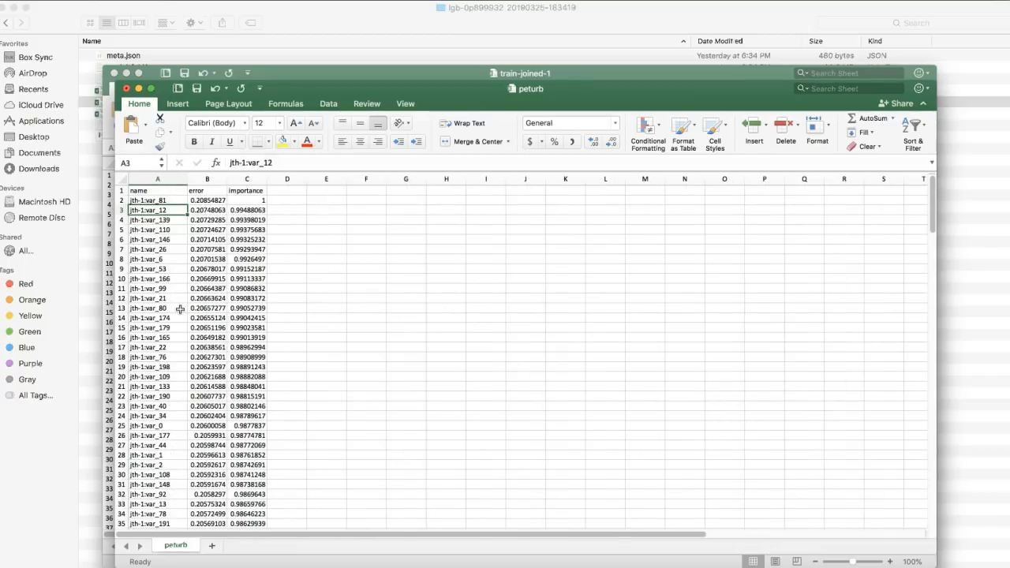
{"action": "scroll", "scroll_direction": "down", "scroll_amount": 3}
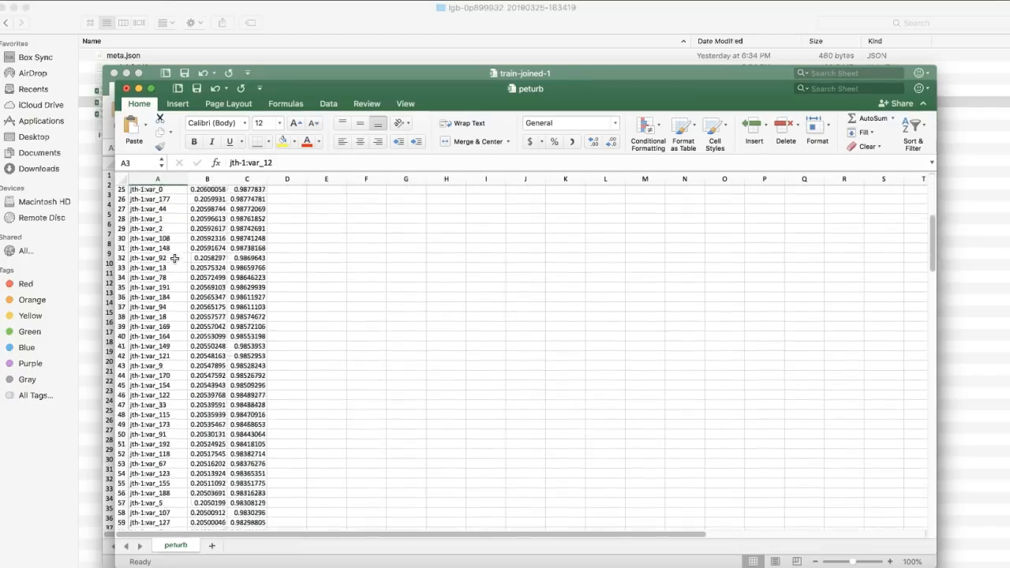
{"action": "scroll", "scroll_direction": "down", "scroll_amount": 3}
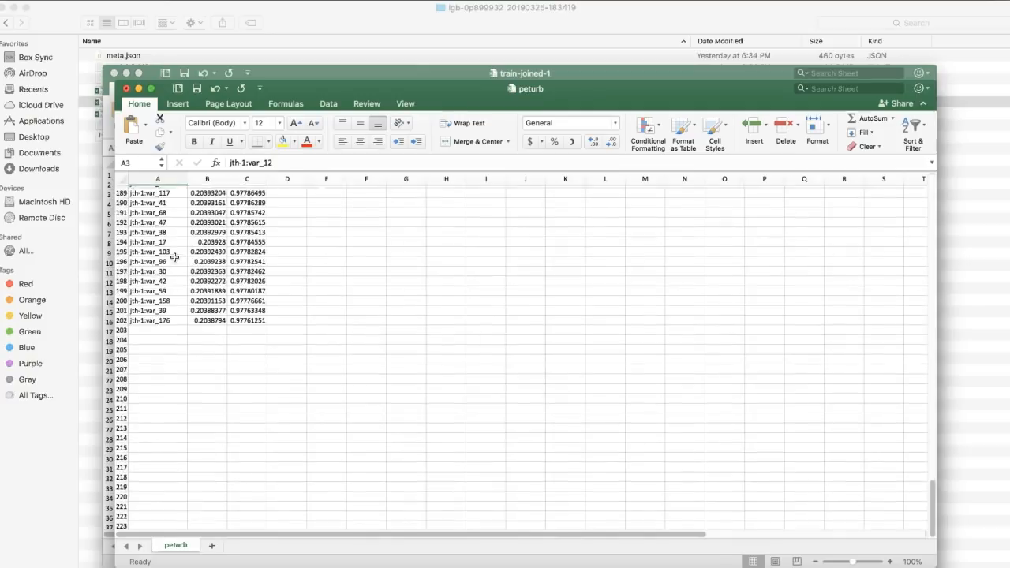
{"action": "scroll", "scroll_direction": "up", "scroll_amount": 3}
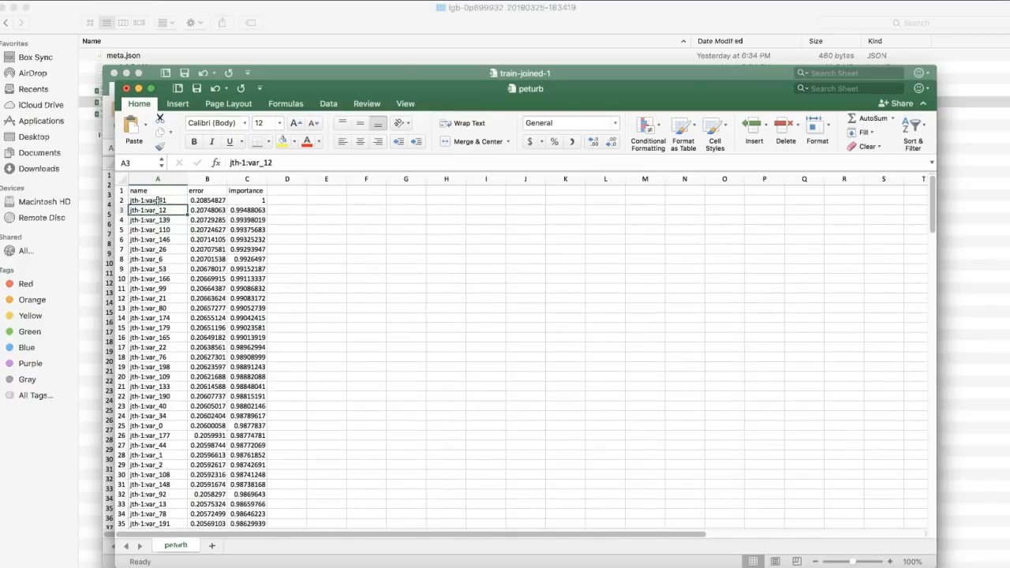
Step: Point out jth-1:var_12 and jth-1:var_139 and scroll through the rest of the 201 ranked features
{"action": "left_click", "coordinate": [155, 200]}
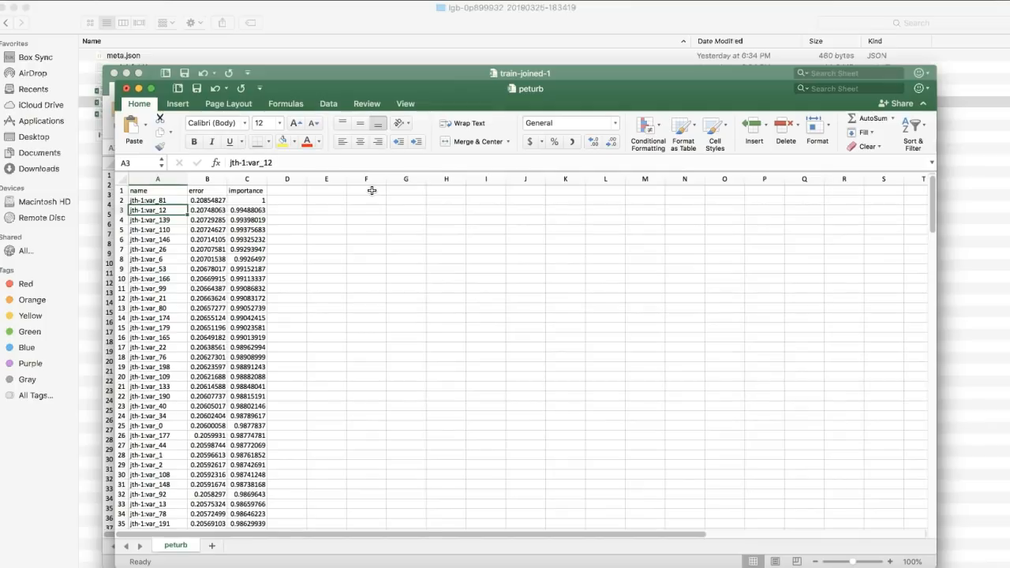
{"action": "left_click", "coordinate": [135, 220]}
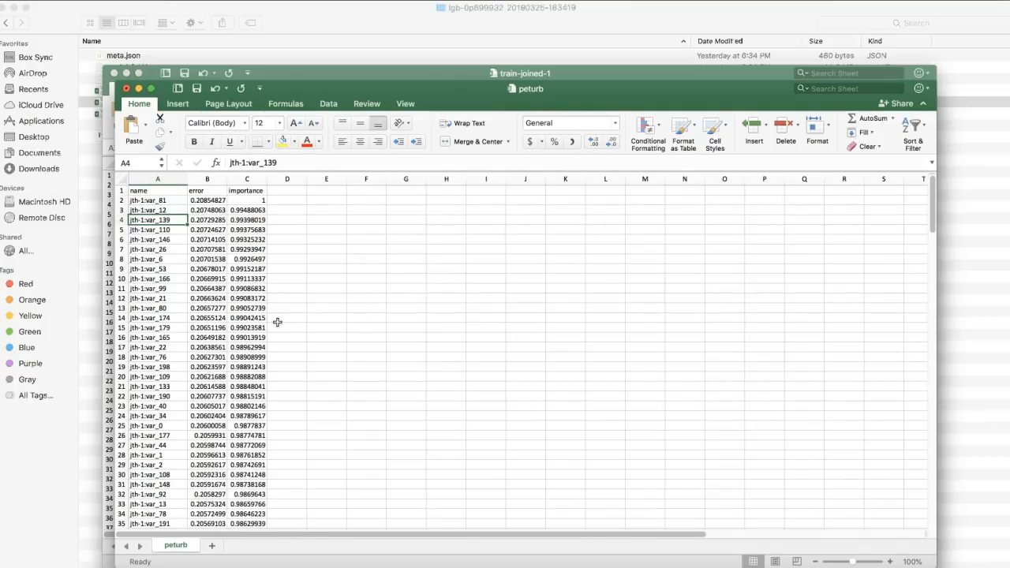
{"action": "scroll", "scroll_direction": "down", "scroll_amount": 3}
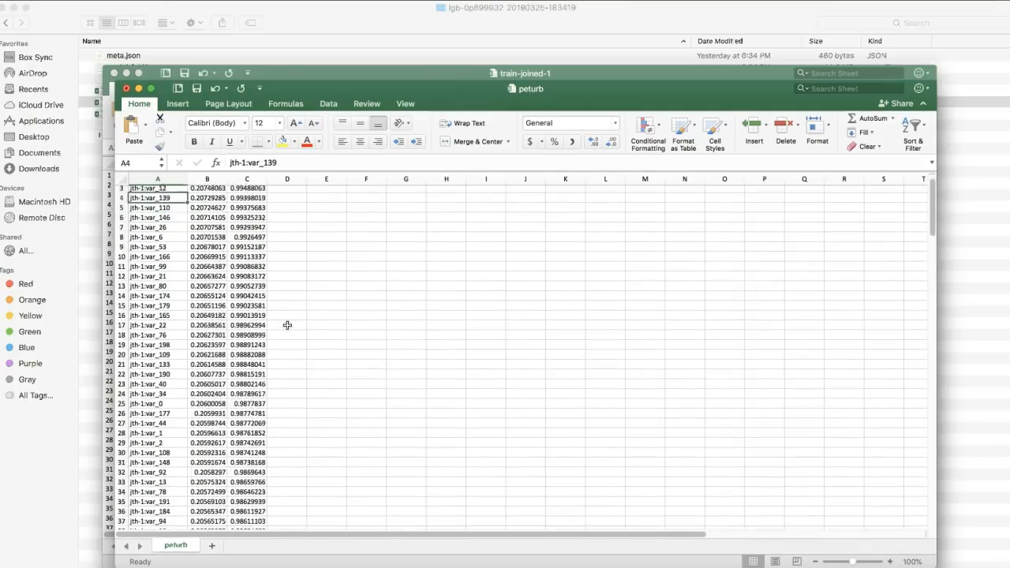
{"action": "scroll", "scroll_direction": "down", "scroll_amount": 3}
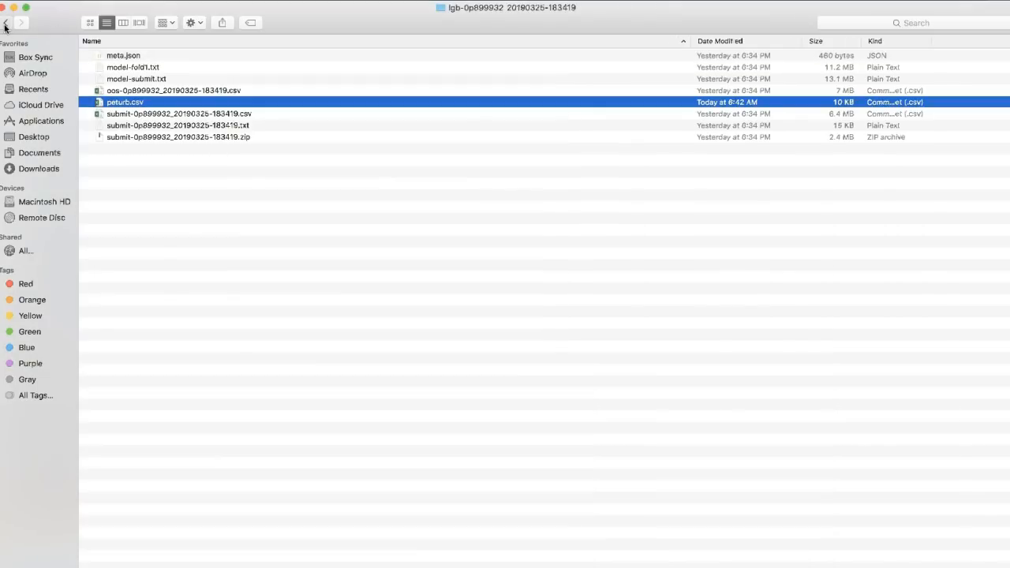
{"action": "left_click", "coordinate": [14, 22]}
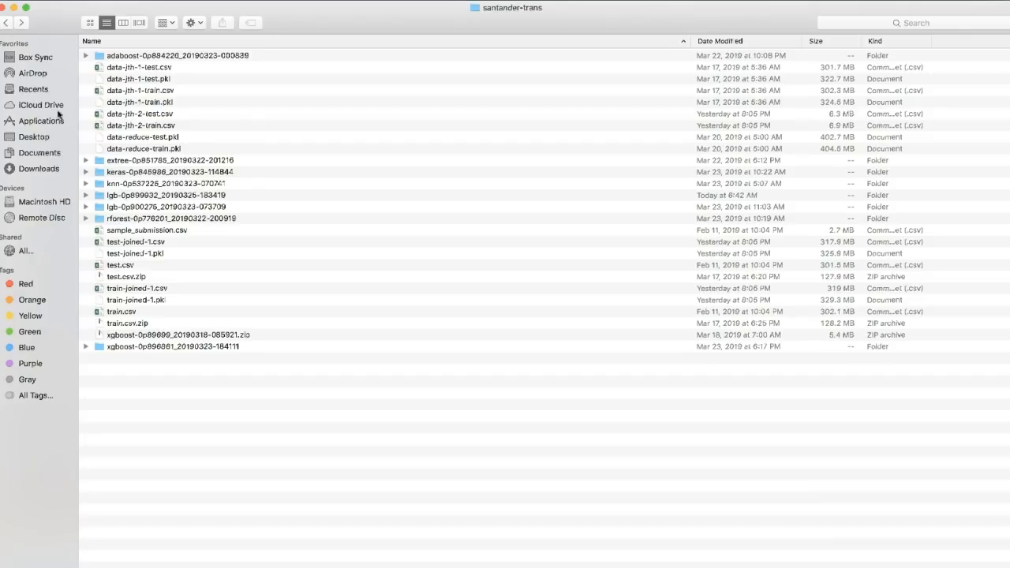
{"action": "mouse_move", "coordinate": [239, 105]}
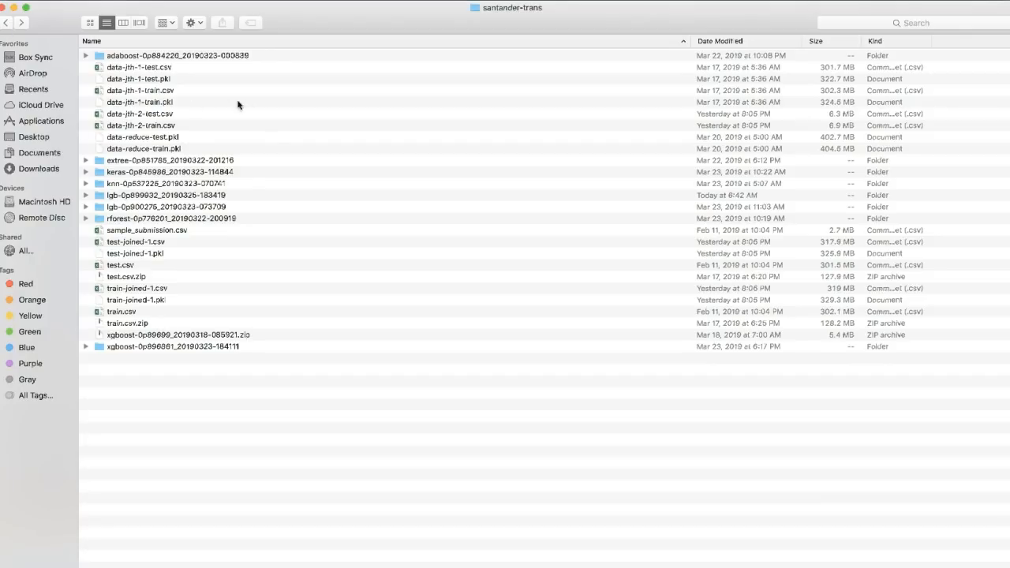
{"action": "mouse_move", "coordinate": [267, 122]}
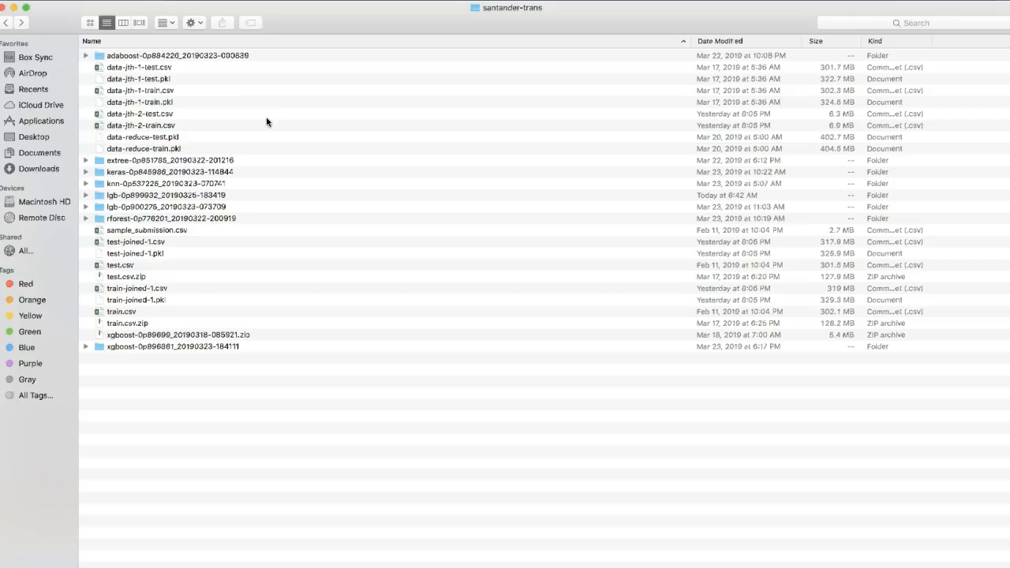
{"action": "mouse_move", "coordinate": [258, 125]}
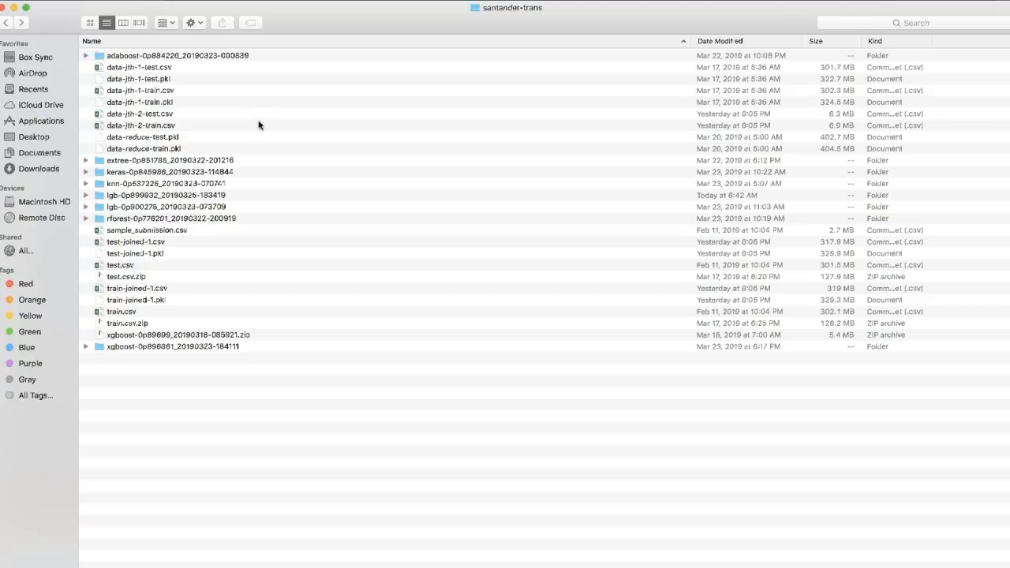
{"action": "mouse_move", "coordinate": [227, 118]}
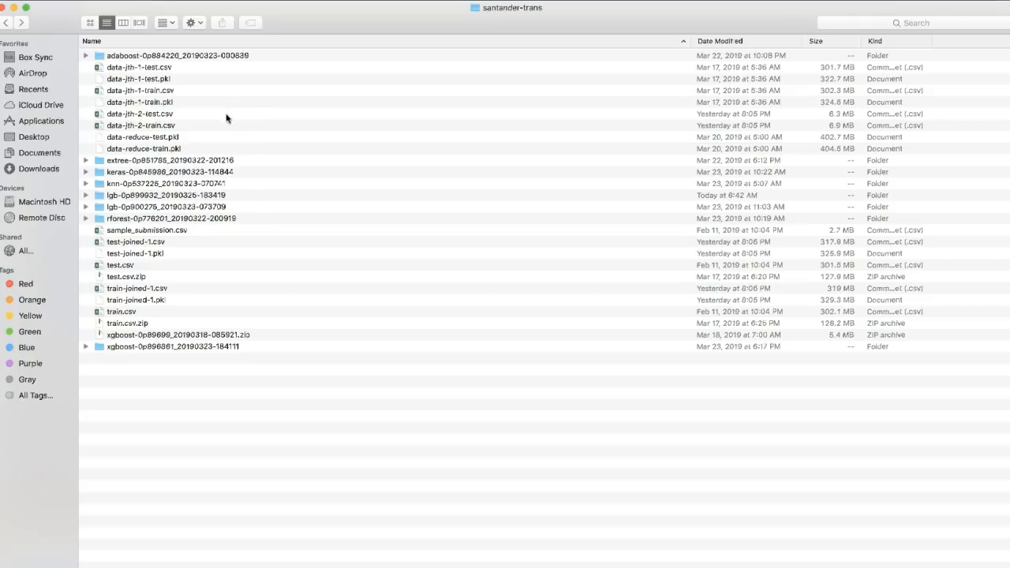
{"action": "mouse_move", "coordinate": [141, 183]}
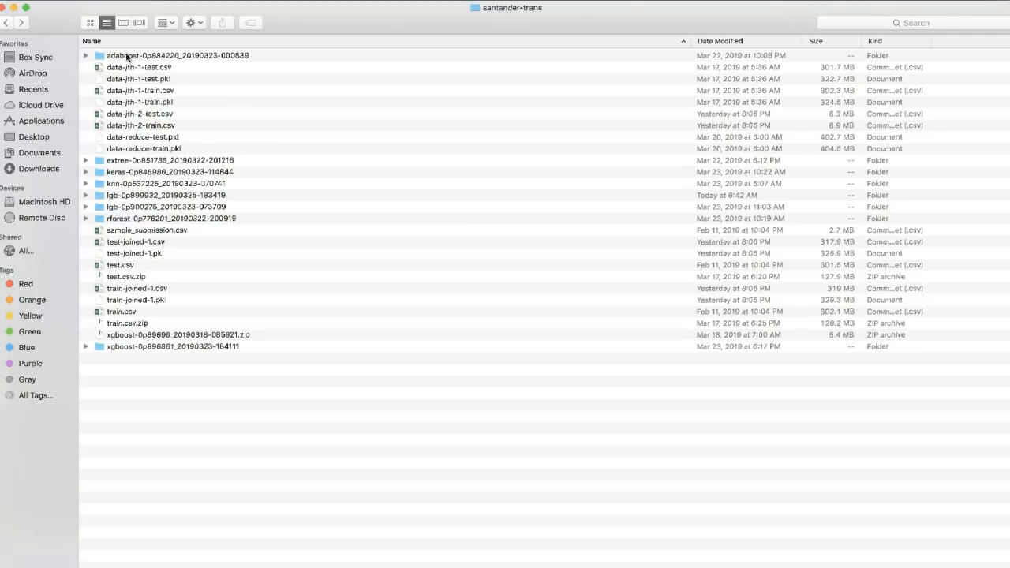
{"action": "double_click", "coordinate": [158, 56]}
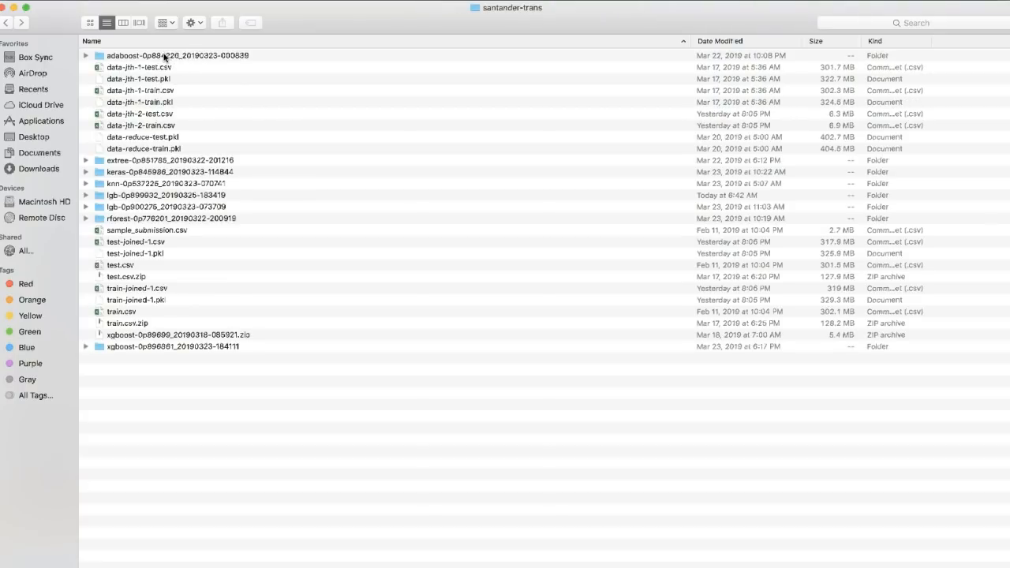
{"action": "double_click", "coordinate": [178, 55]}
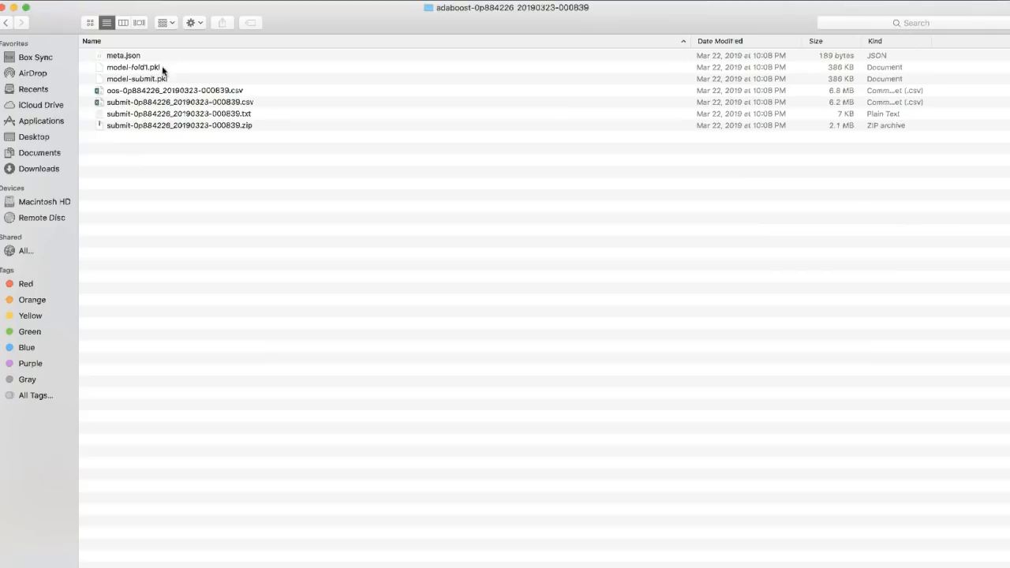
{"action": "mouse_move", "coordinate": [157, 85]}
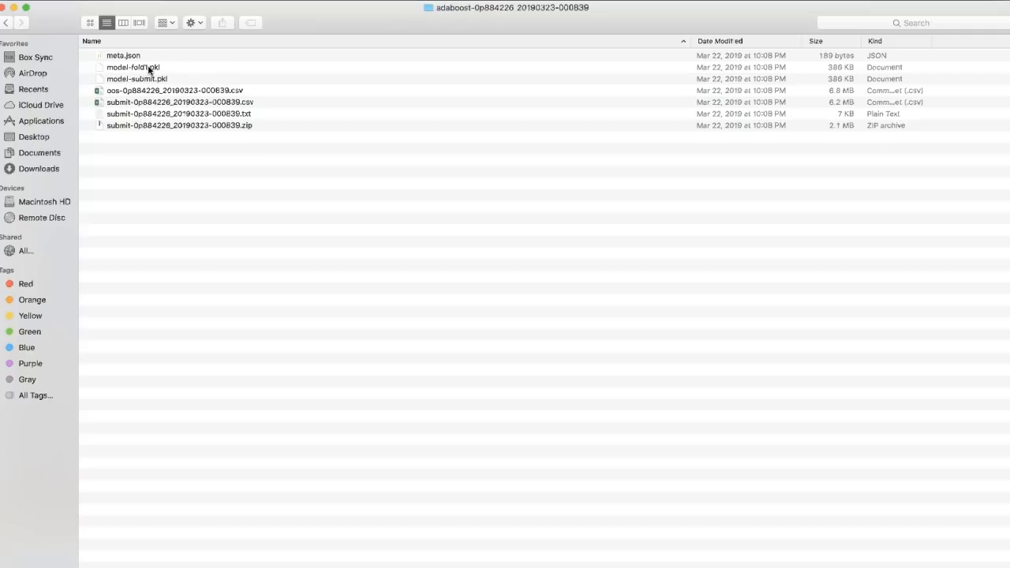
{"action": "left_click", "coordinate": [142, 67]}
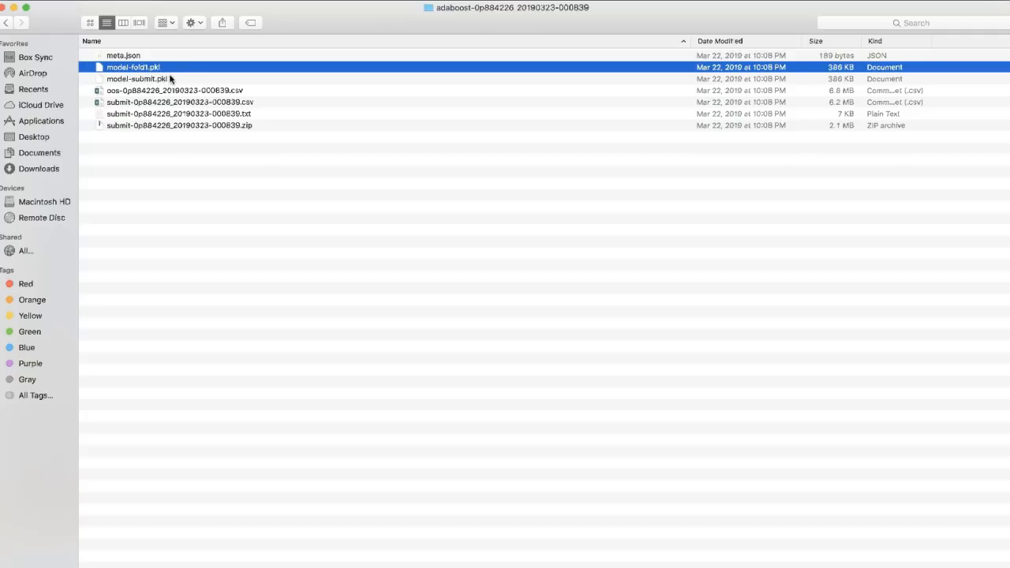
{"action": "mouse_move", "coordinate": [187, 69]}
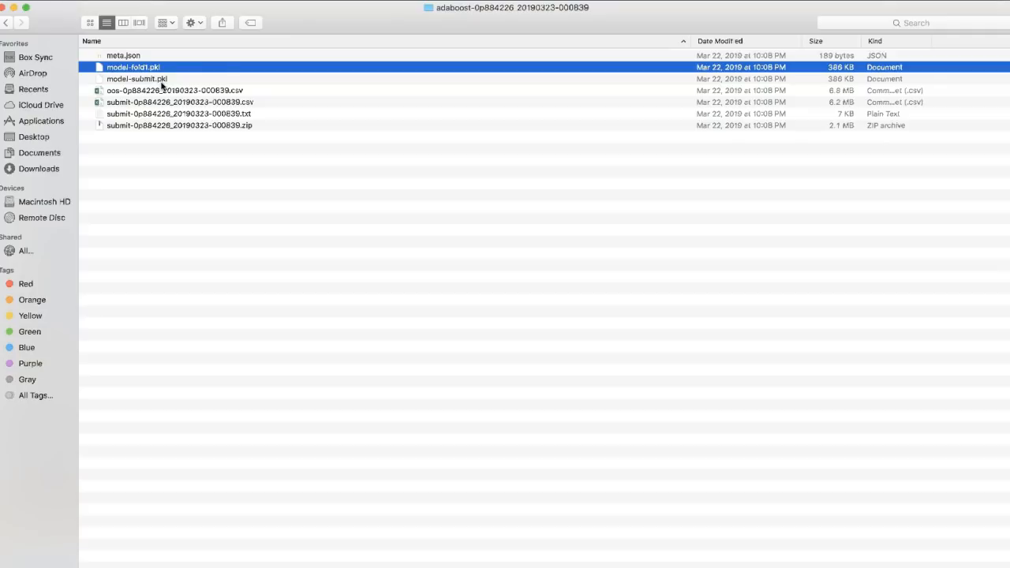
{"action": "left_click", "coordinate": [137, 78]}
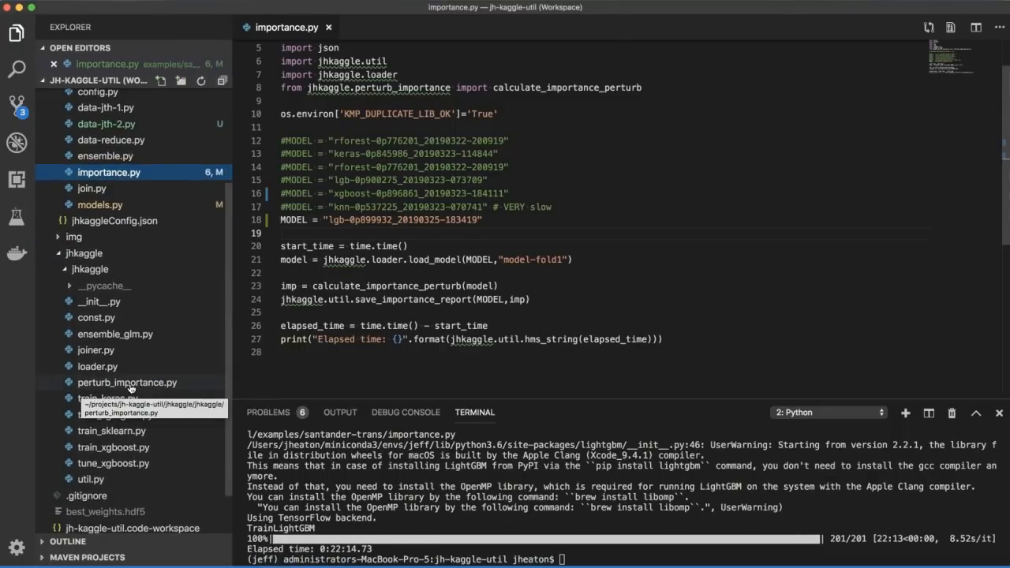
Step: Open perturb_importance.py and highlight the x.shape[1] column loop and the column-restoring line
{"action": "double_click", "coordinate": [127, 383]}
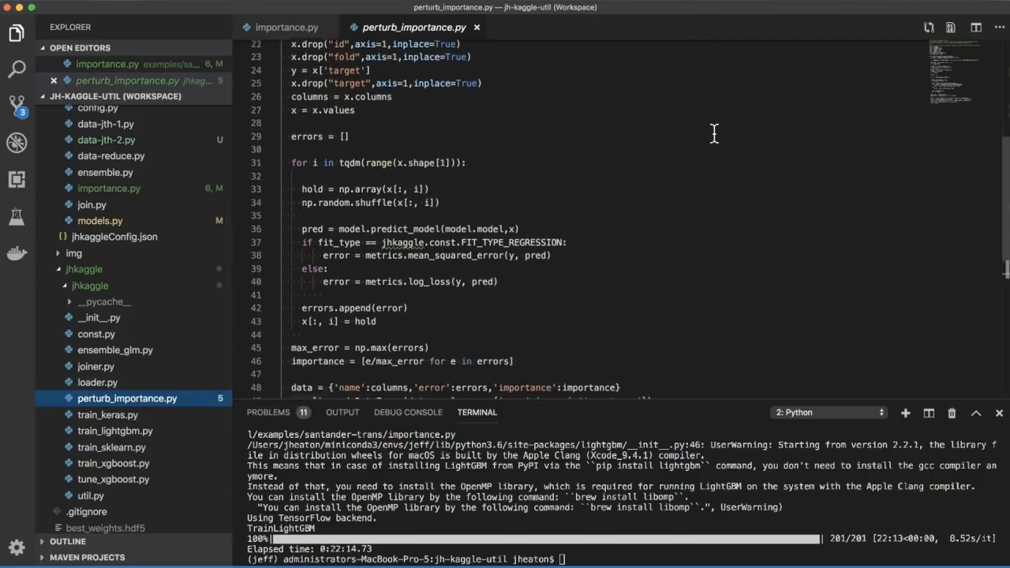
{"action": "scroll", "scroll_direction": "down", "scroll_amount": 3}
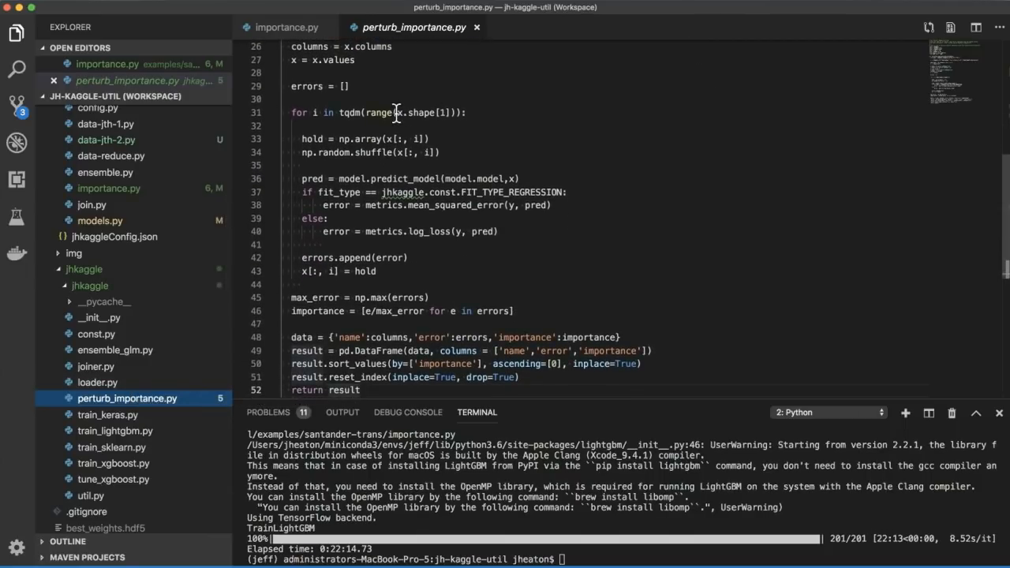
{"action": "double_click", "coordinate": [401, 112]}
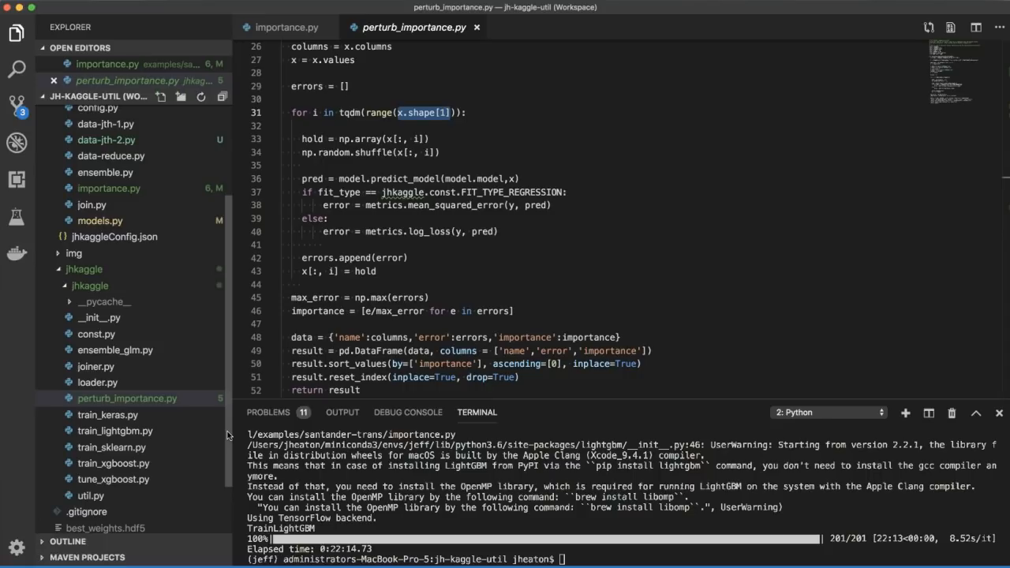
{"action": "mouse_move", "coordinate": [305, 139]}
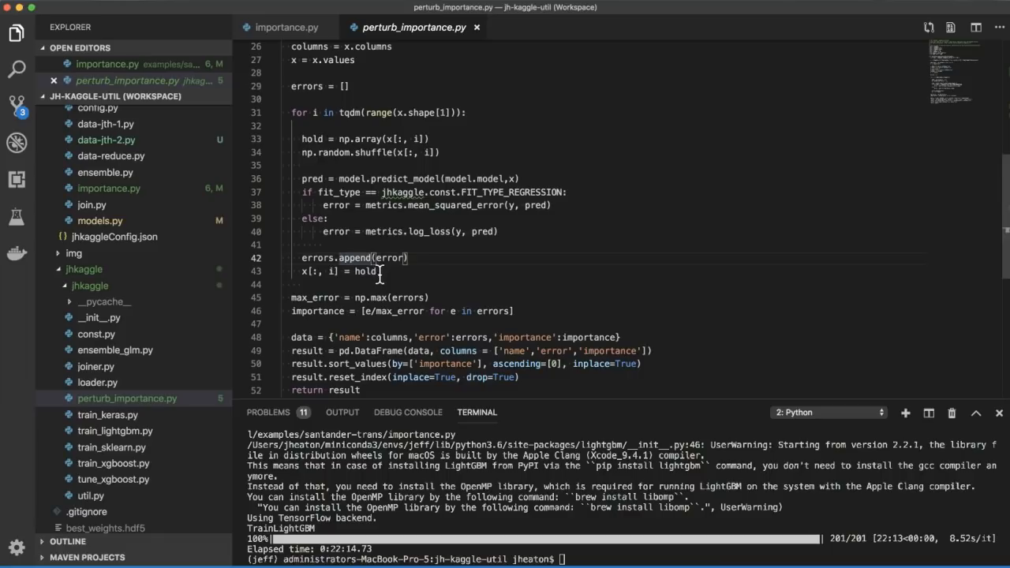
{"action": "left_click_drag", "start_coordinate": [320, 272], "coordinate": [377, 271]}
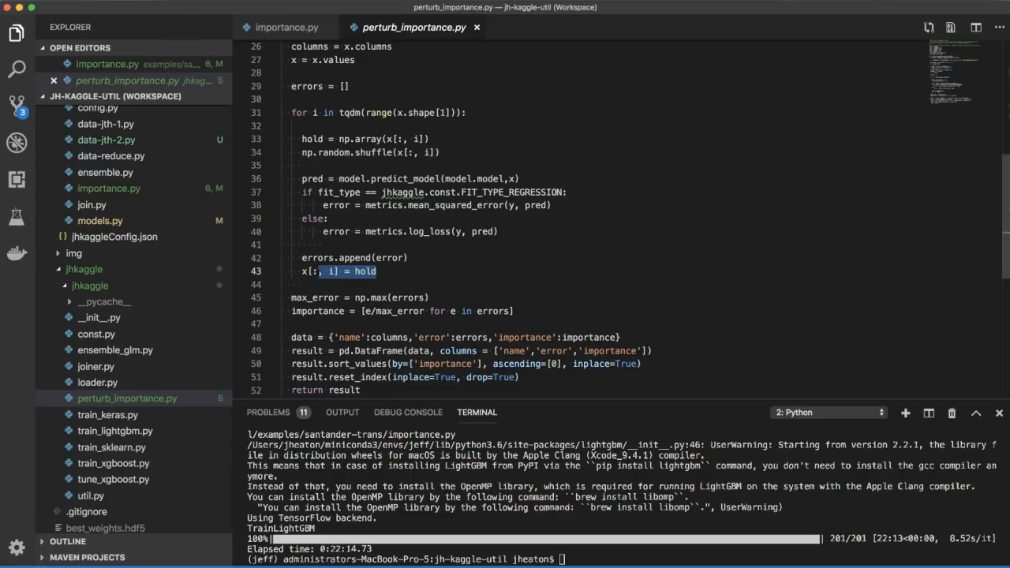
{"action": "mouse_move", "coordinate": [344, 304]}
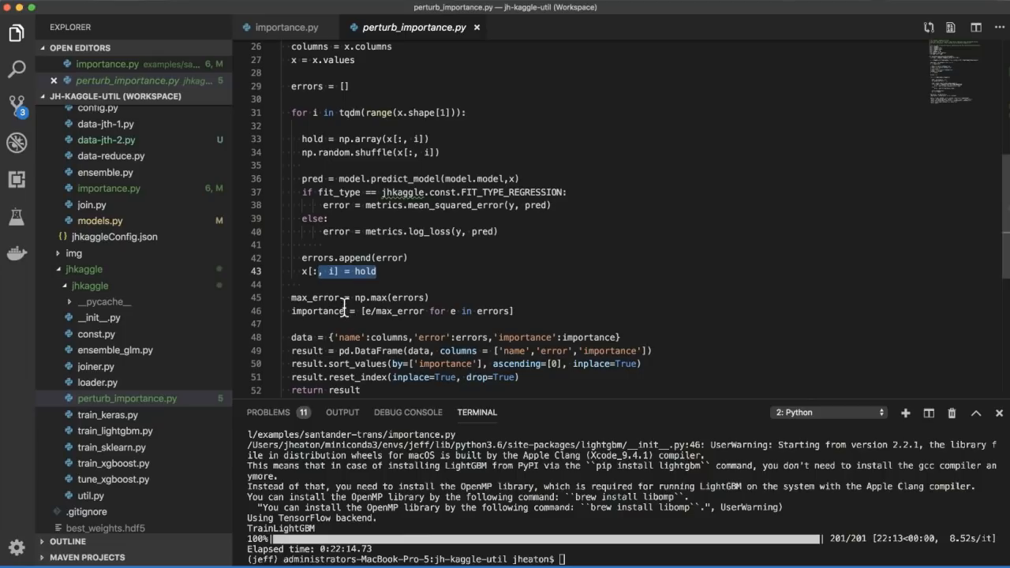
{"action": "mouse_move", "coordinate": [420, 315]}
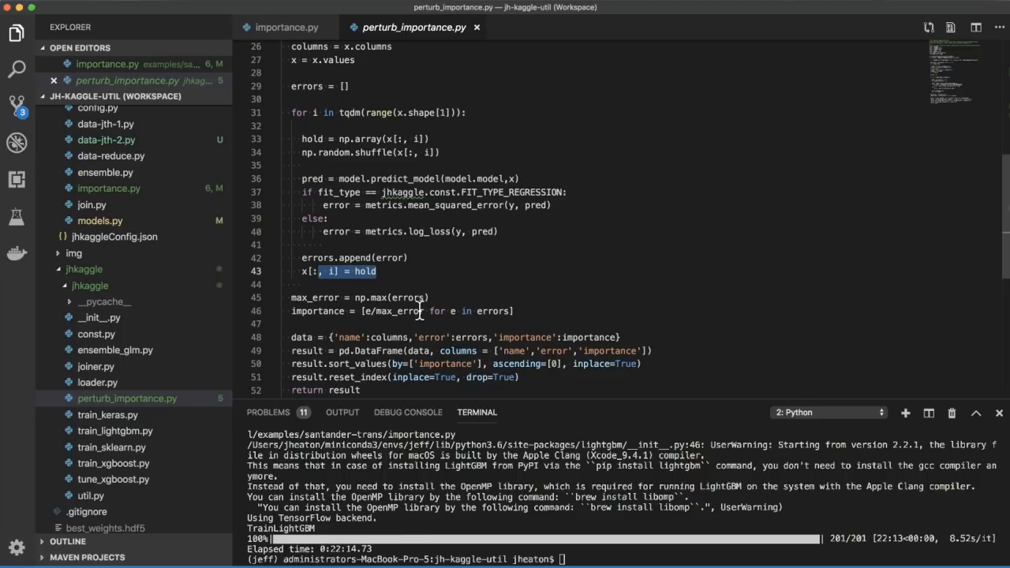
{"action": "mouse_move", "coordinate": [398, 311]}
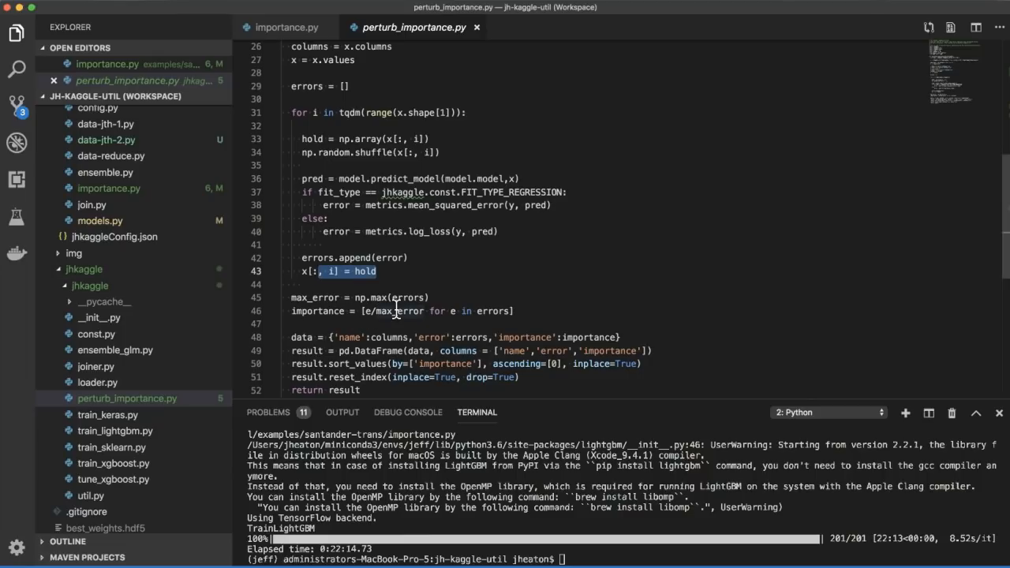